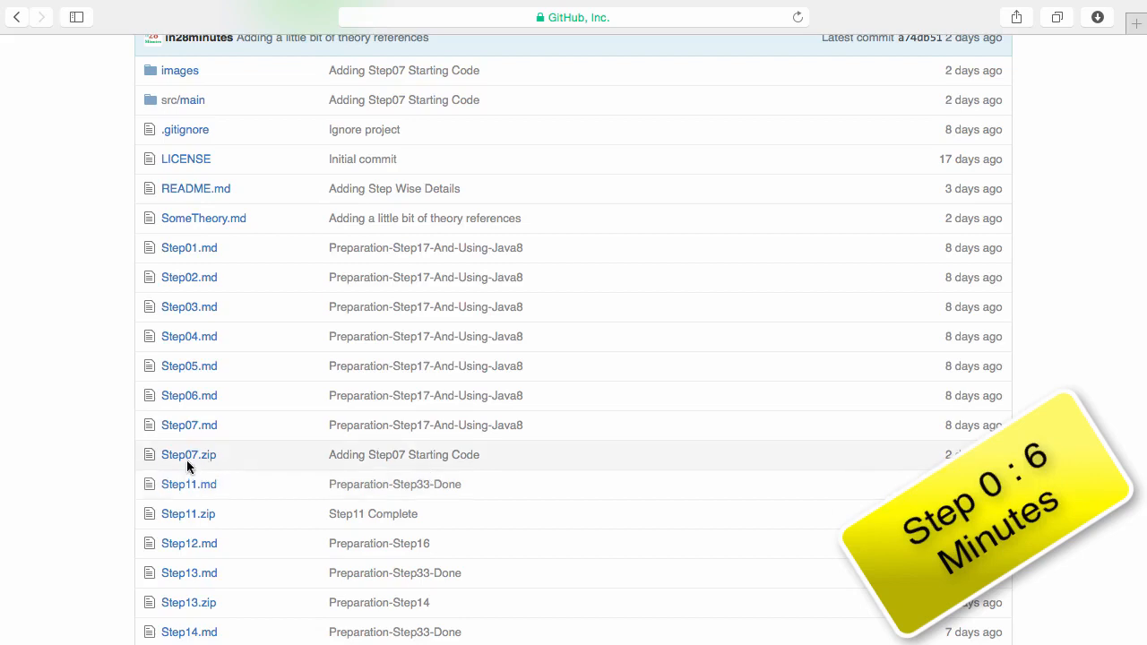
mouse_move(189, 463)
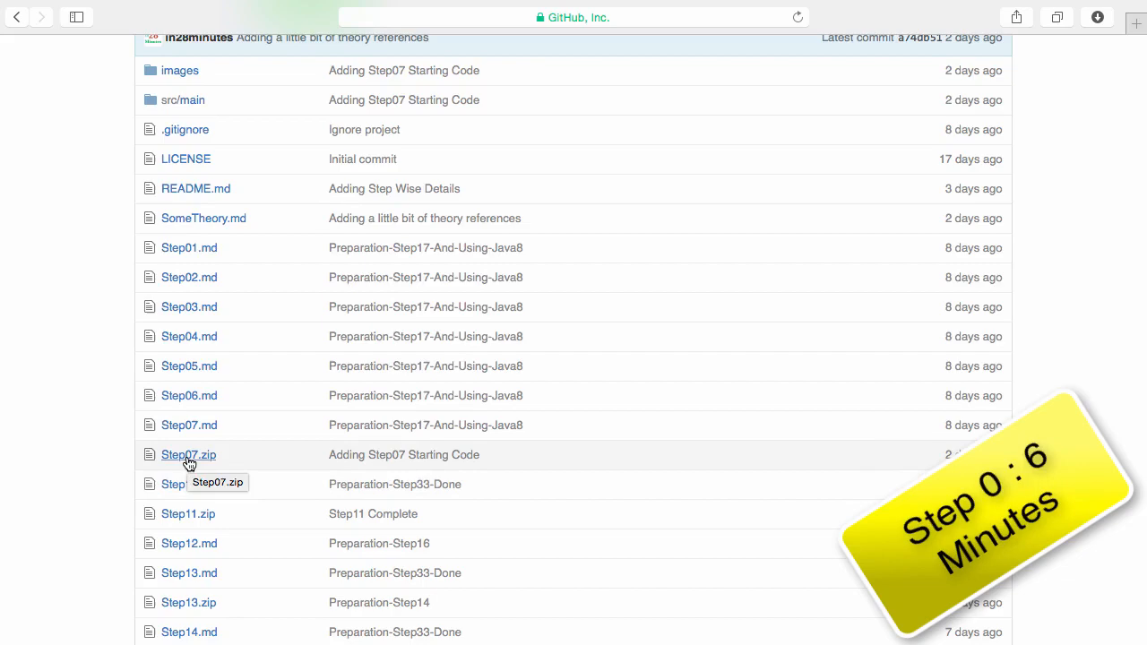
mouse_move(240, 407)
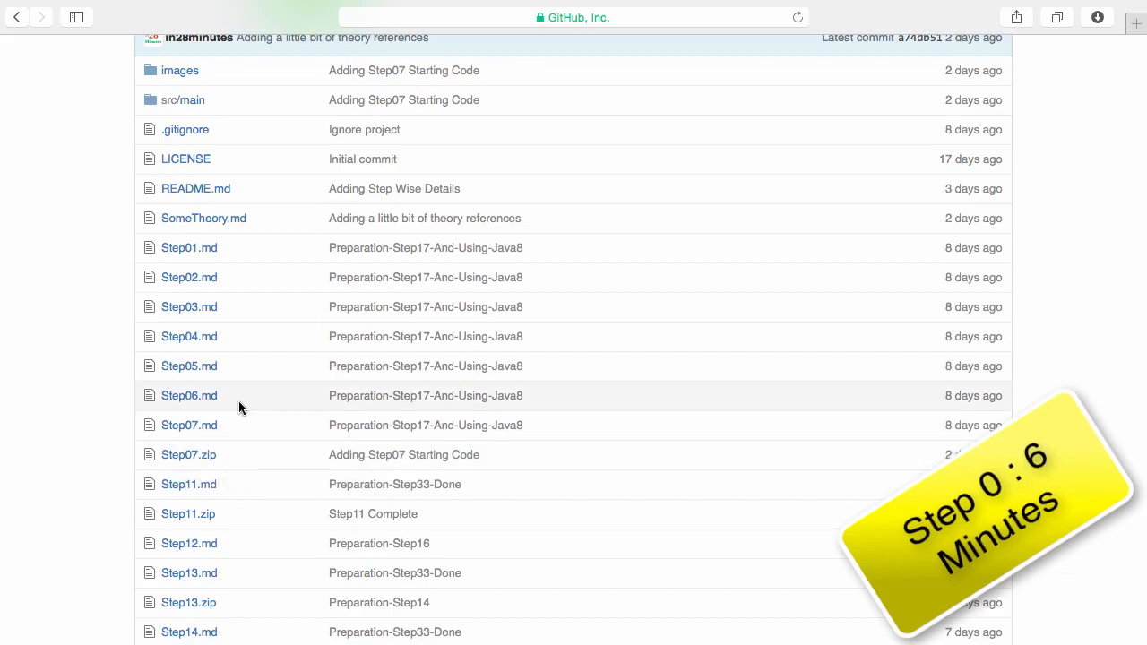
mouse_move(204, 426)
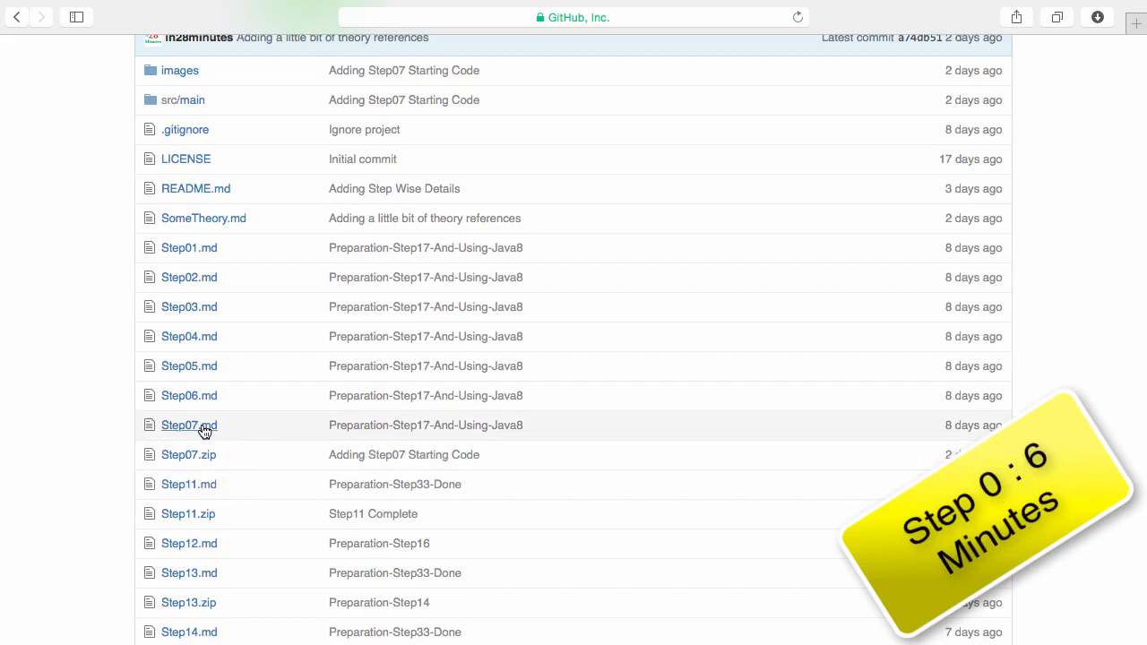
- Open Step07.md and scroll through the LoginServlet, login.jsp, welcome.jsp and web.xml listings
left_click(188, 426)
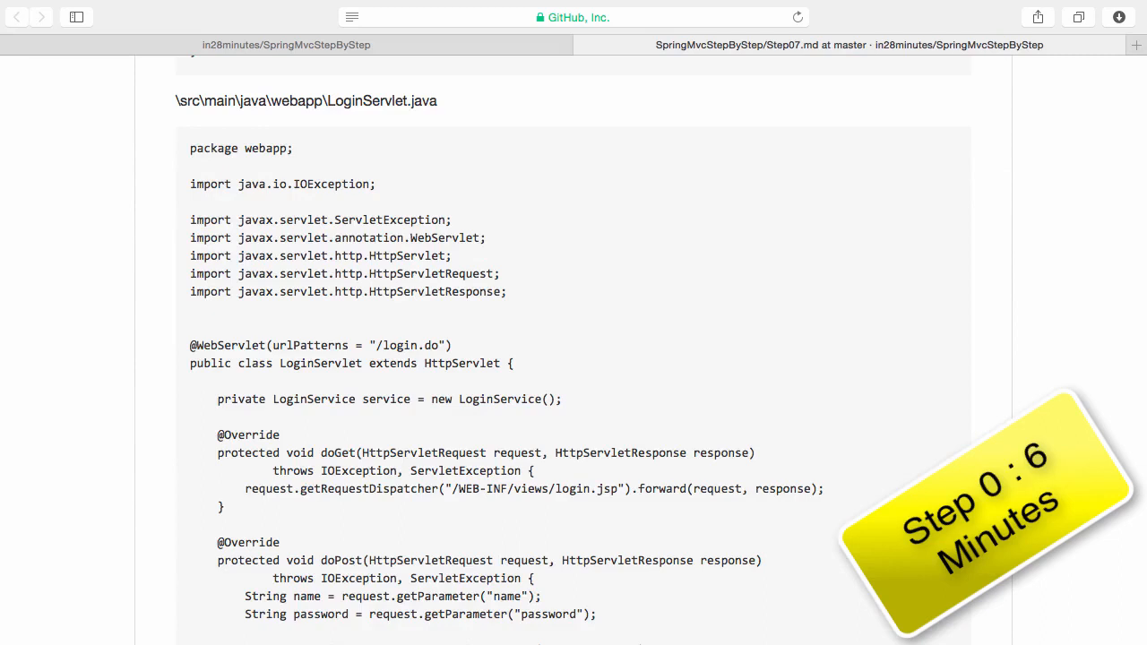
scroll("down", 3)
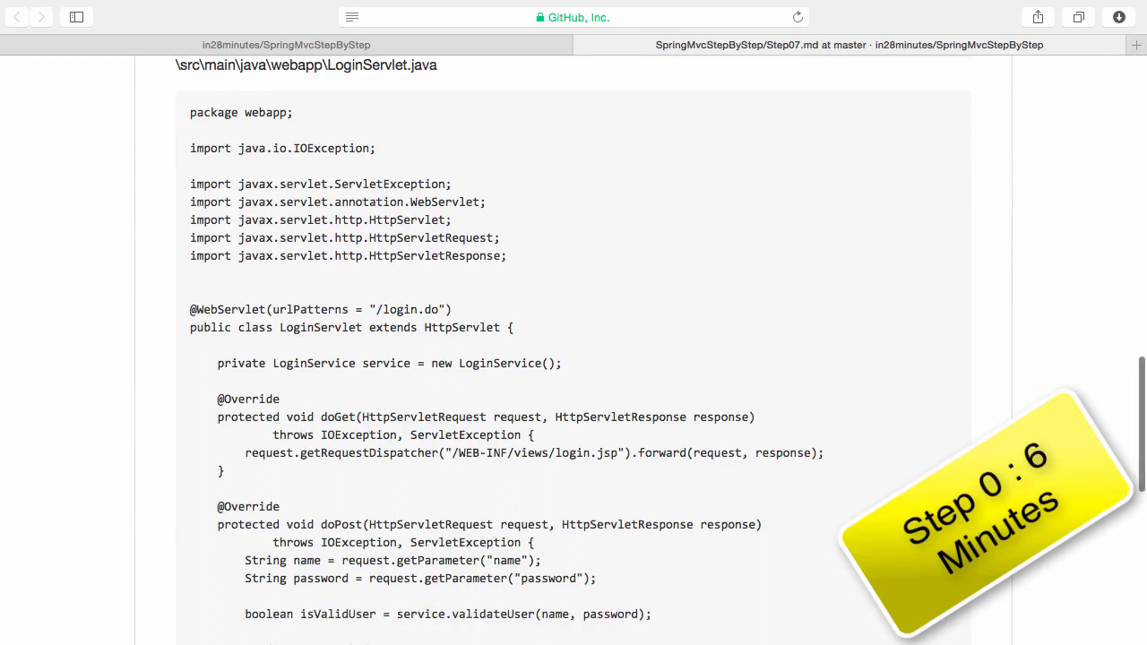
scroll("down", 3)
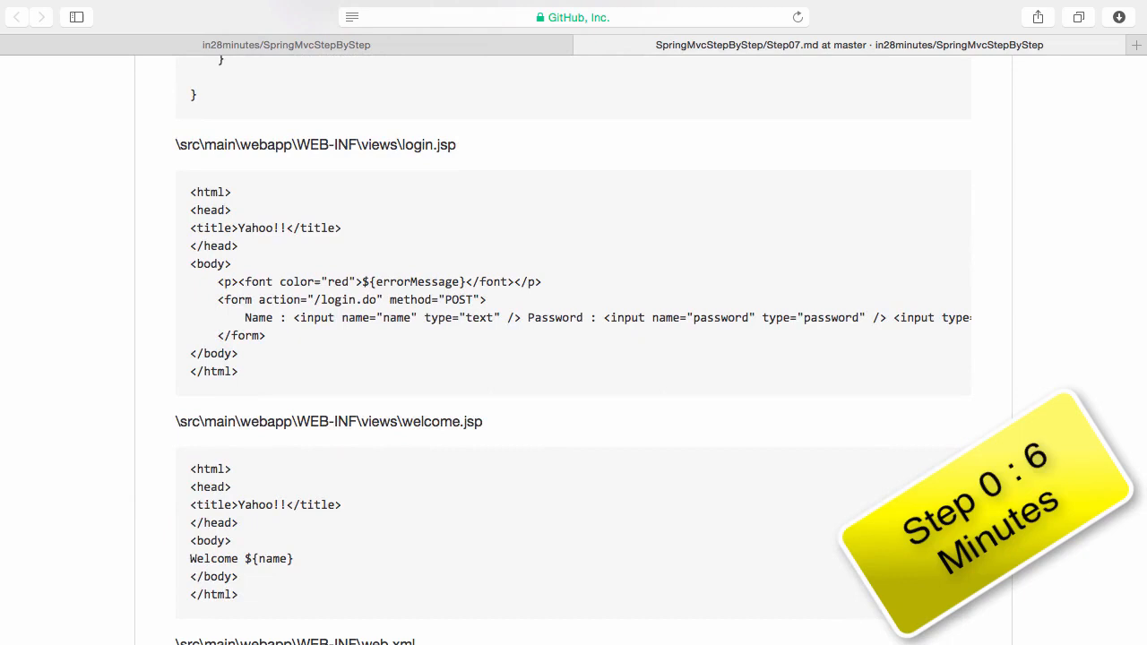
scroll("down", 3)
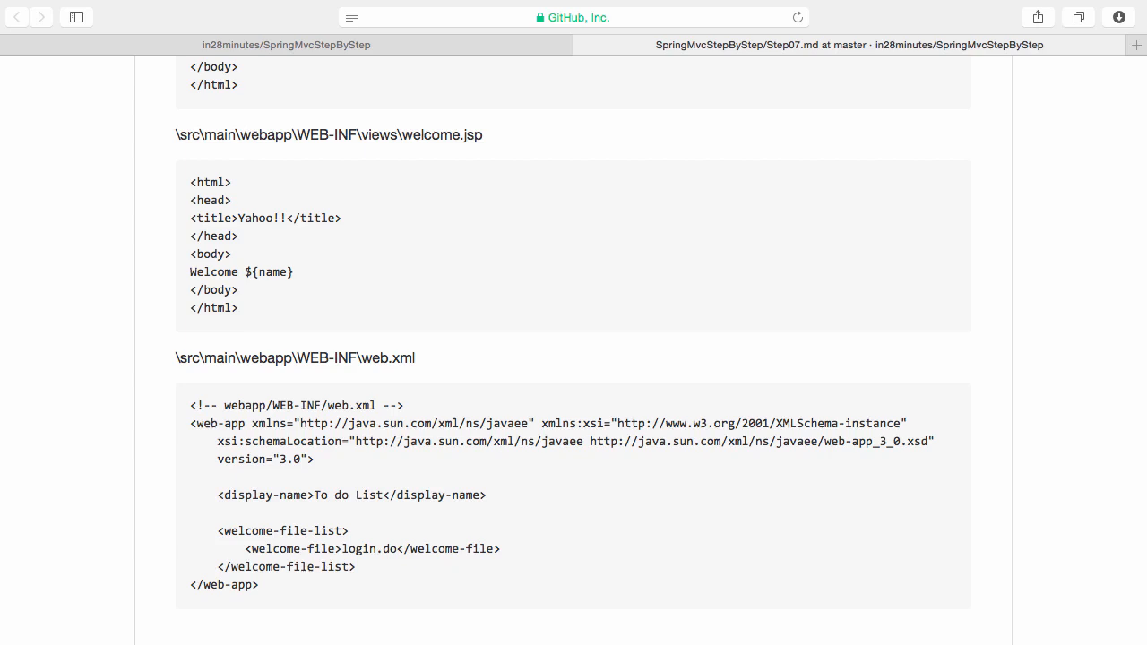
mouse_move(427, 585)
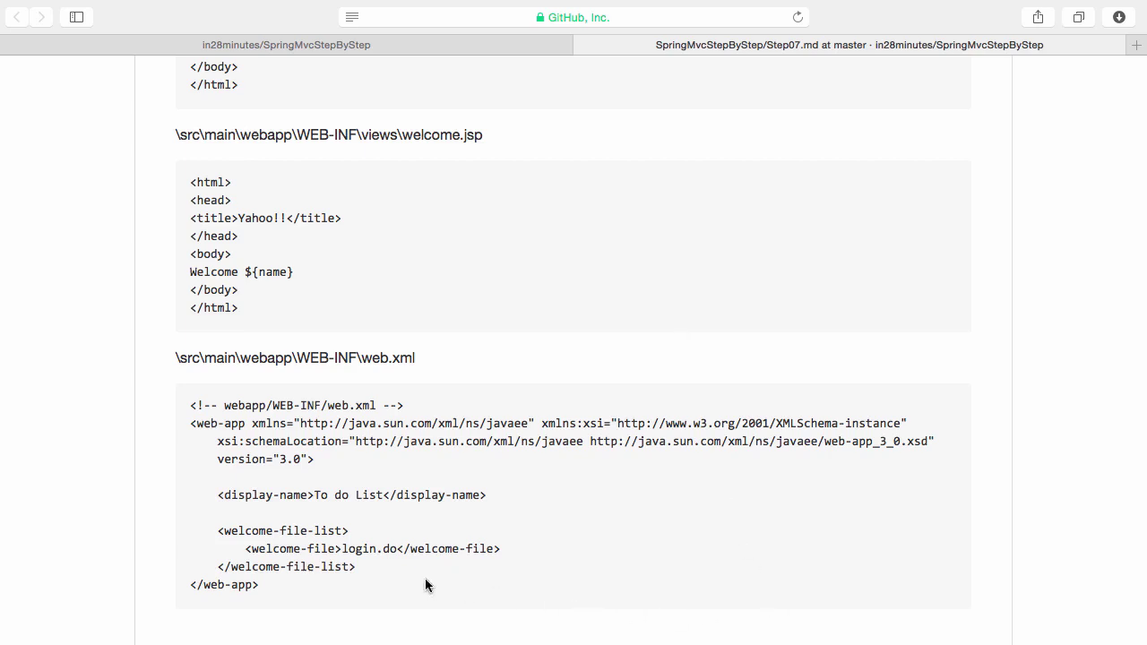
mouse_move(412, 573)
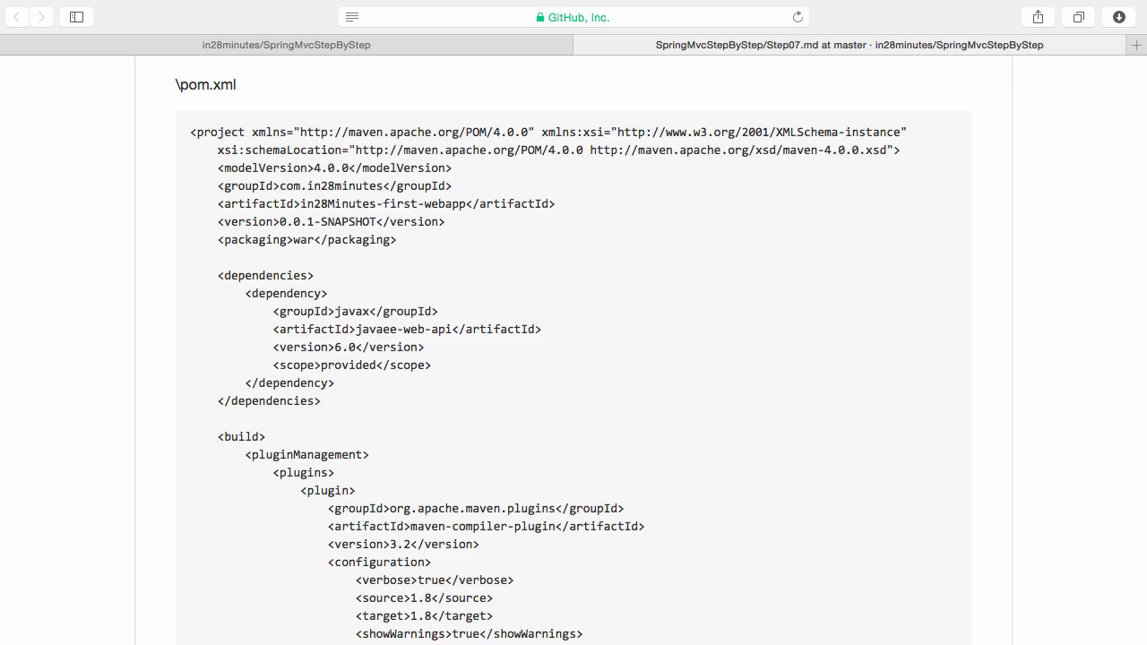
- Scroll to pom.xml and highlight the Java 1.8 source version and tomcat7 plugin name
scroll("down", 3)
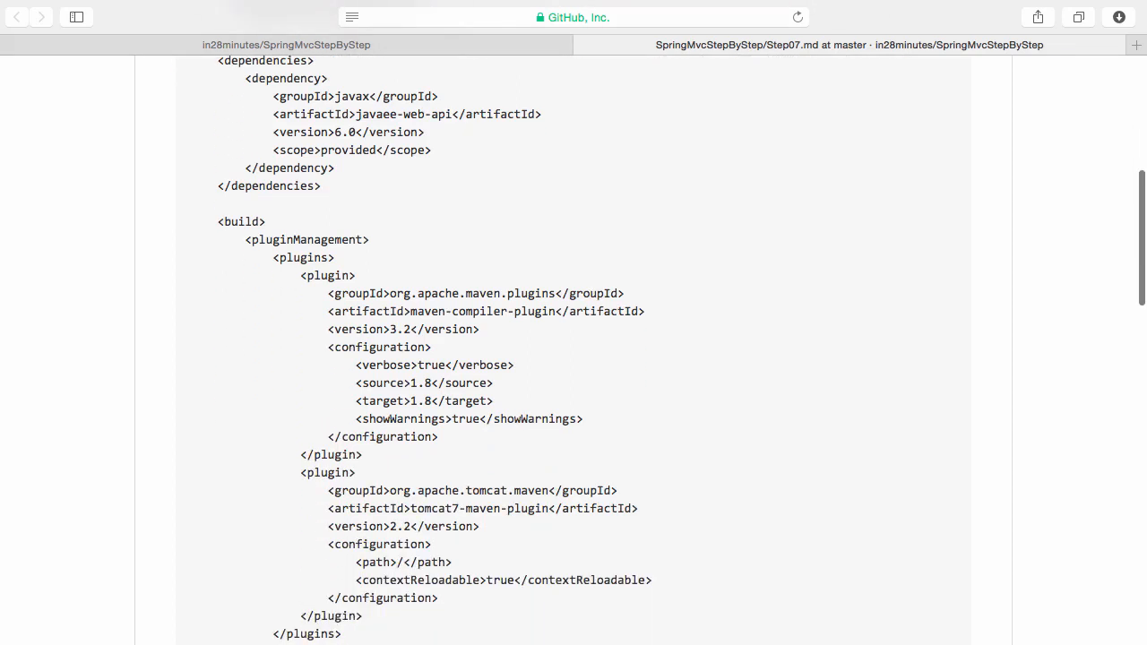
scroll("down", 3)
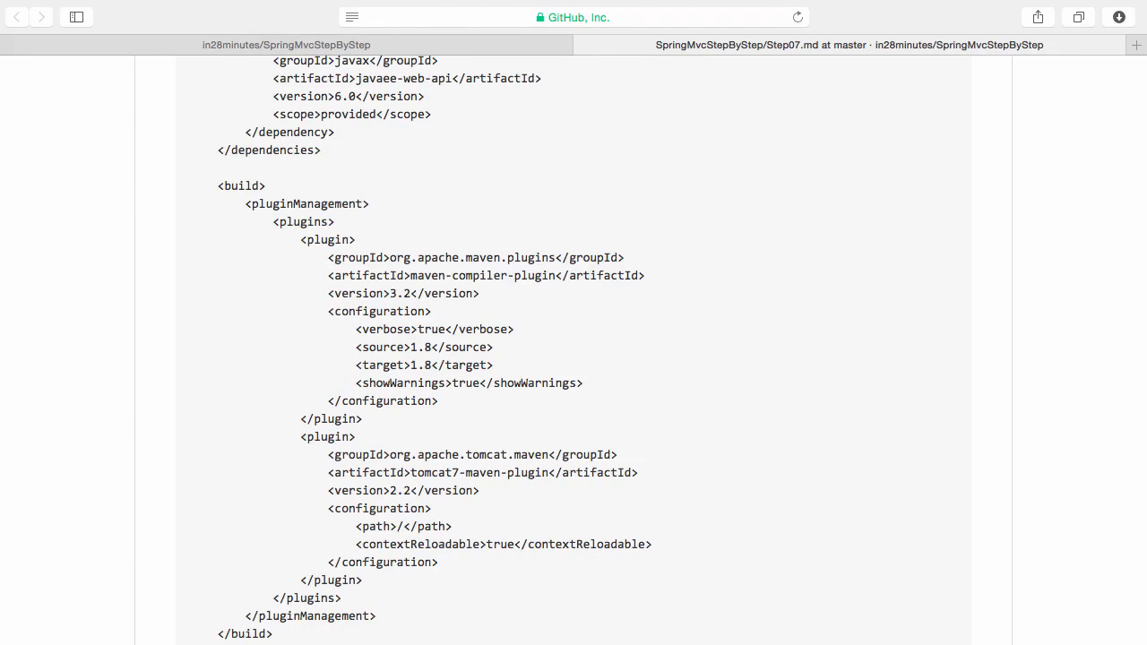
mouse_move(417, 364)
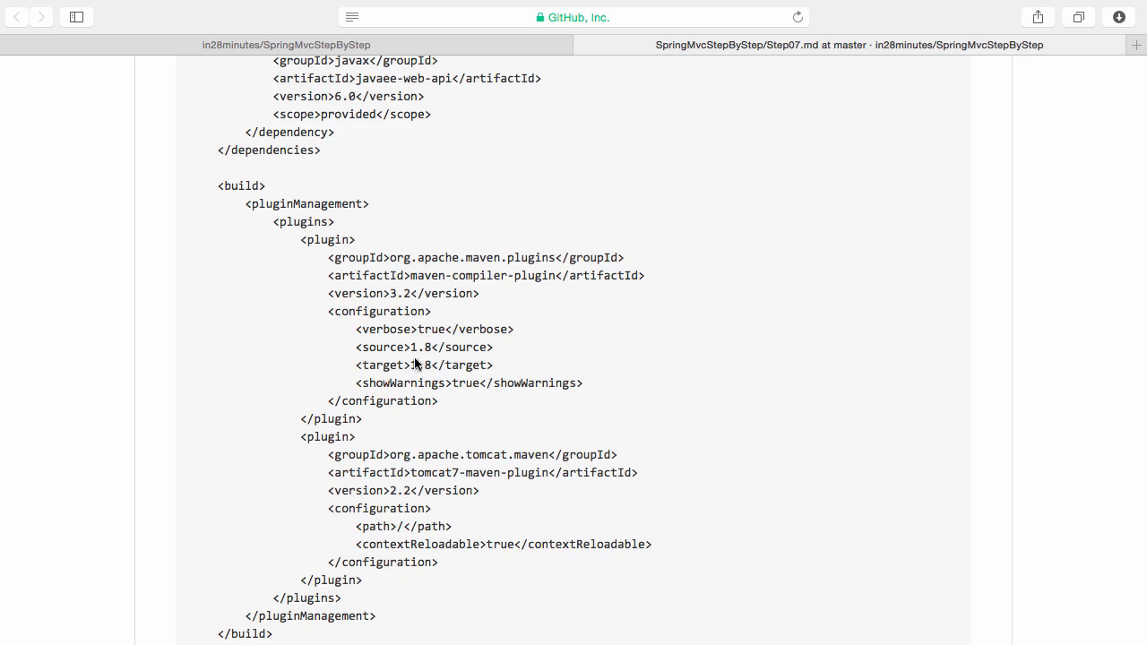
double_click(421, 346)
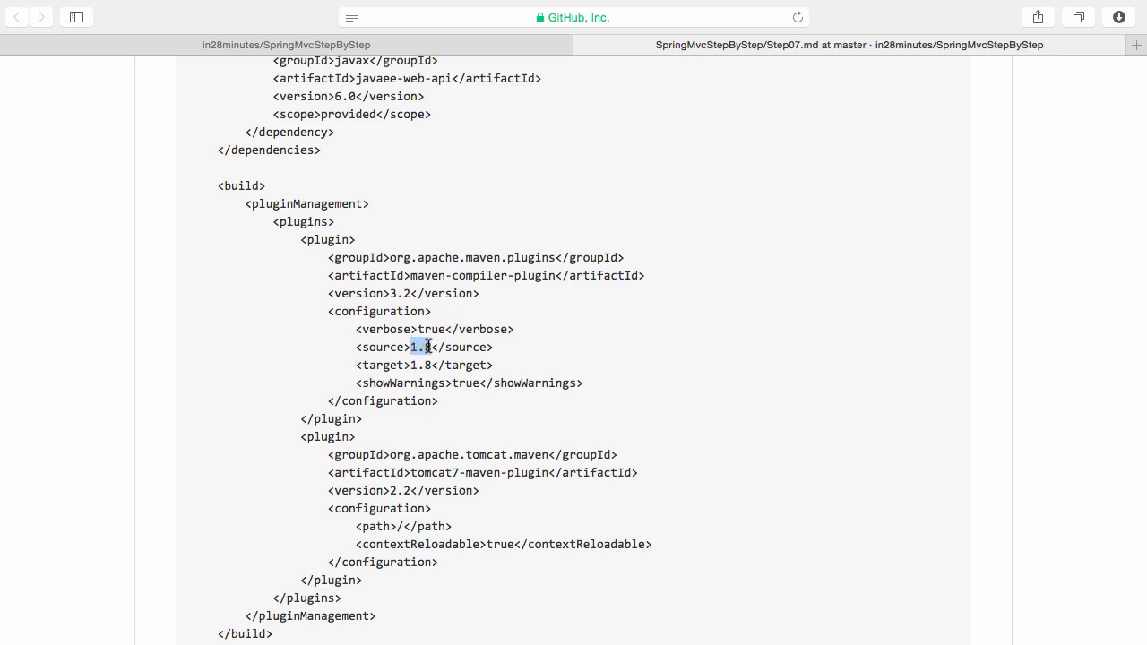
double_click(432, 473)
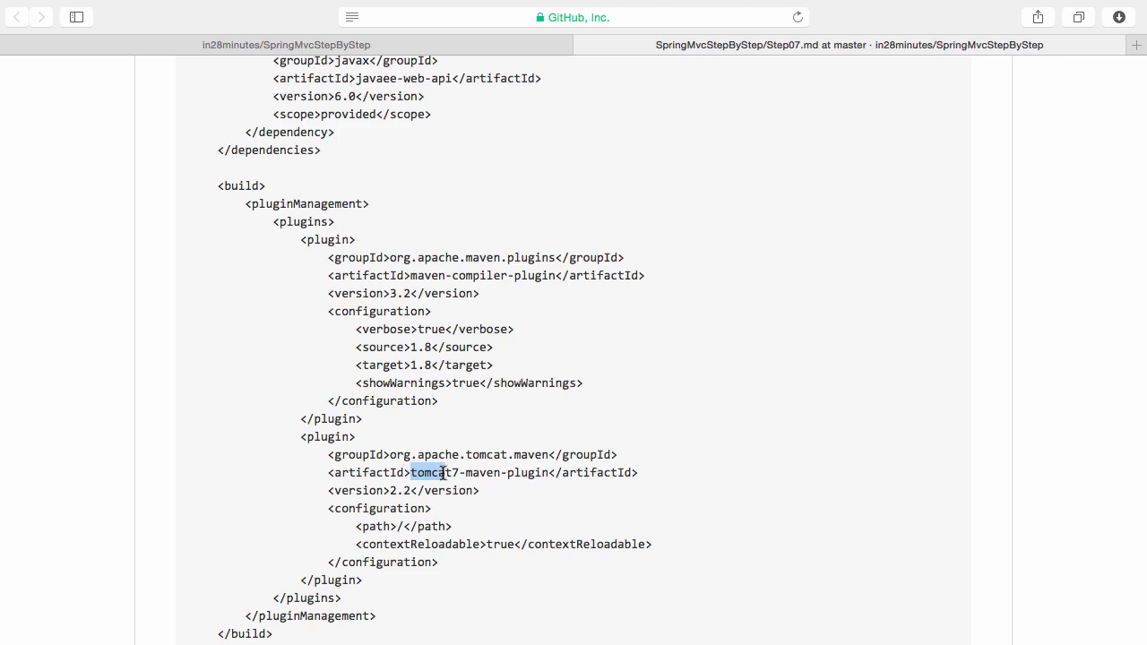
left_click_drag(412, 472, 550, 472)
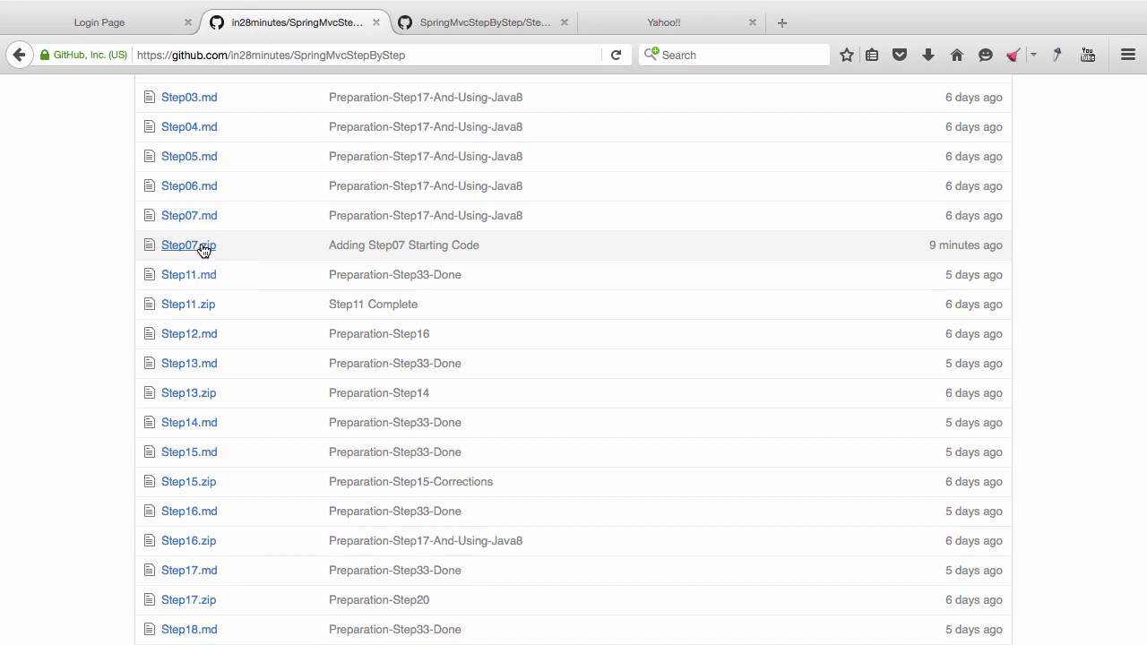
- Open Step07.zip's GitHub file page and download the raw archive
left_click(188, 245)
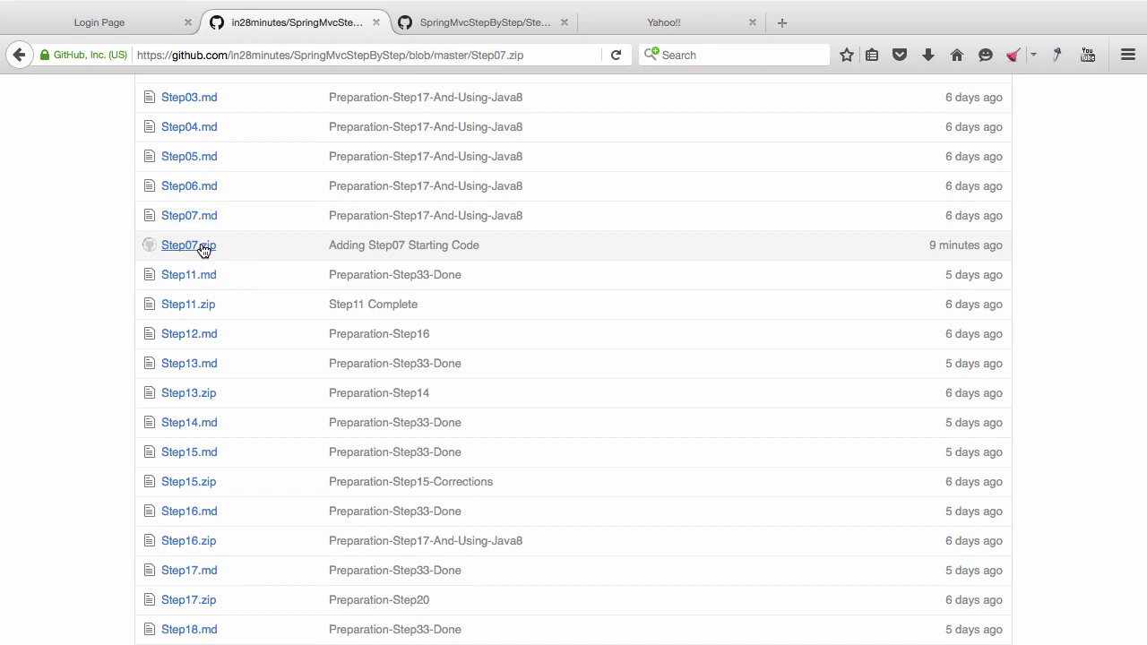
left_click(182, 245)
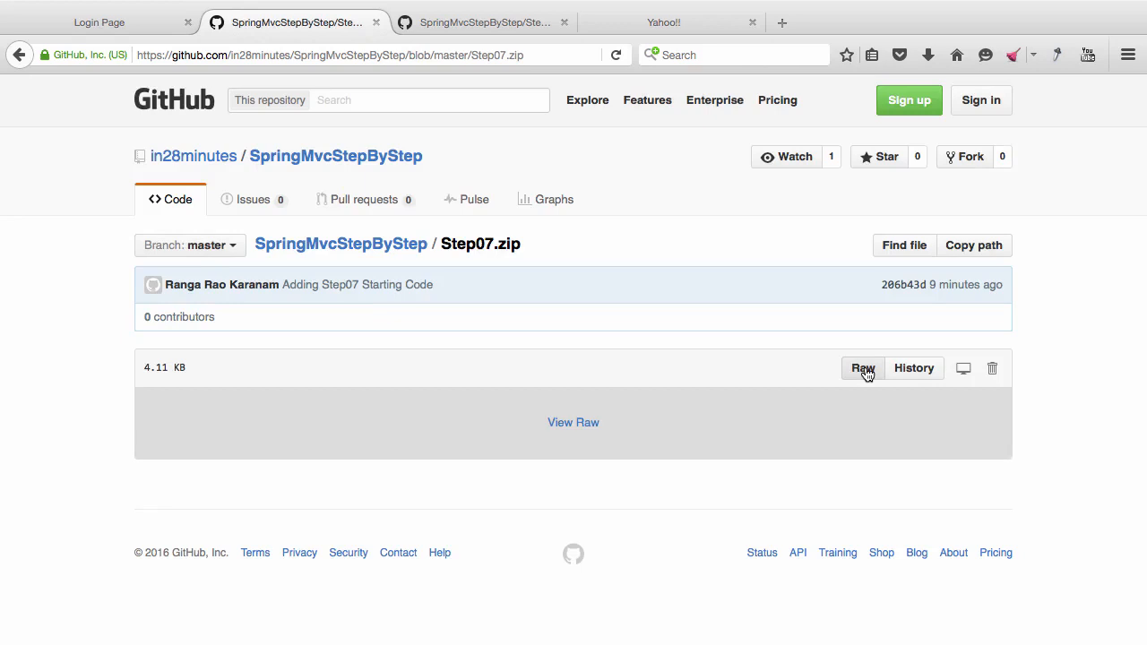
left_click(861, 368)
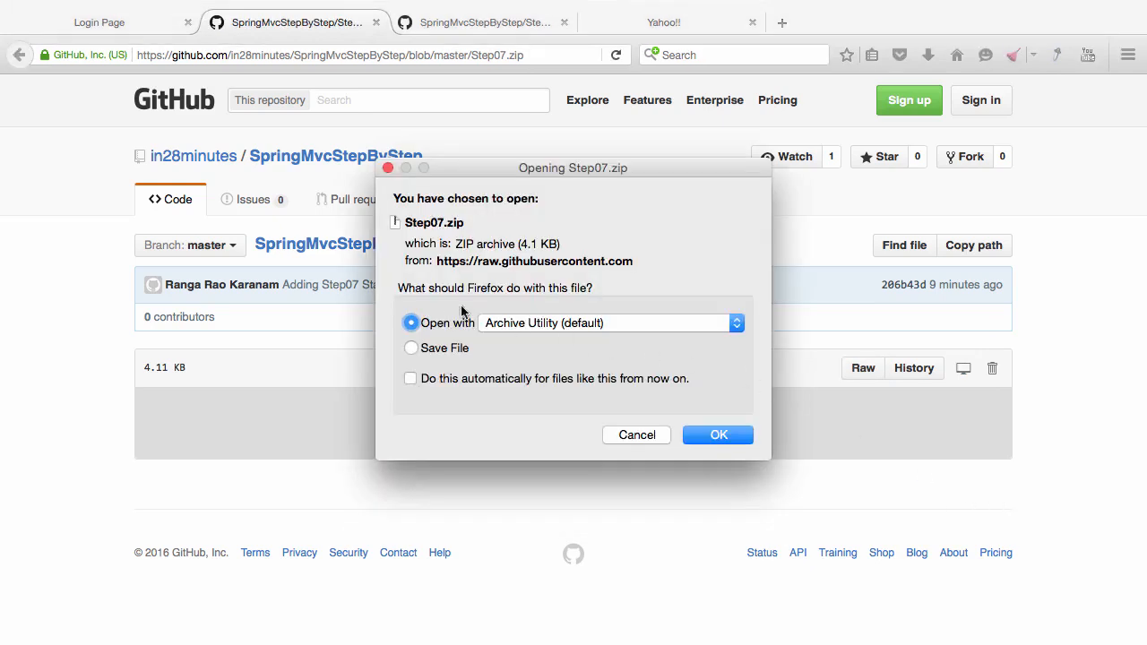
mouse_move(718, 435)
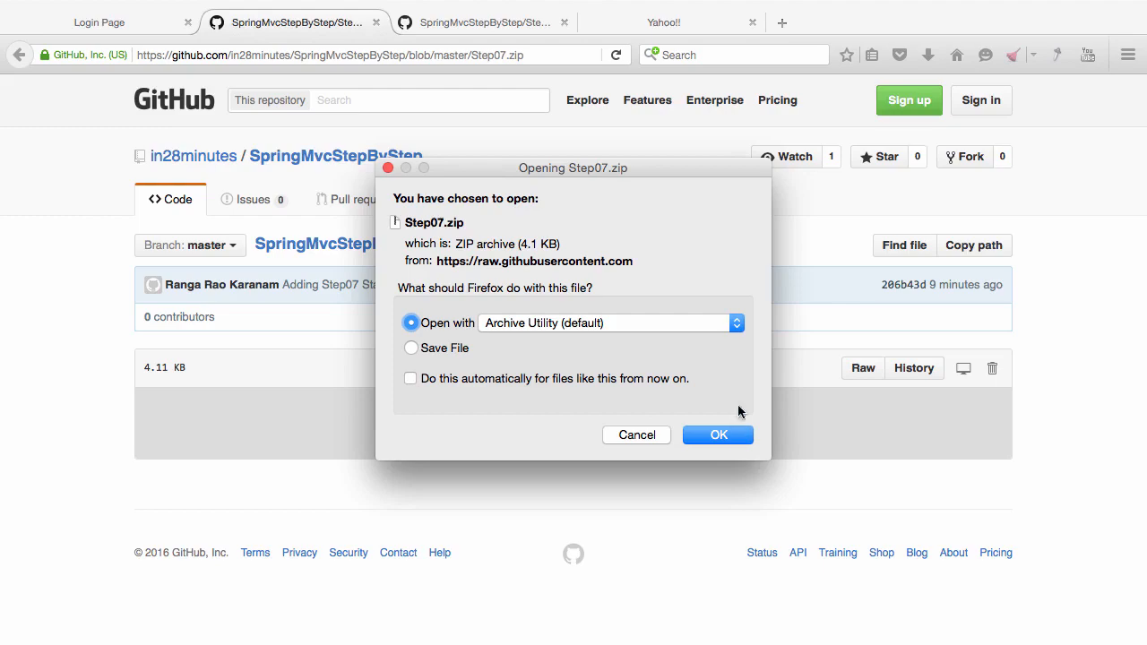
- Confirm the Step07.zip download and select the extracted archive in Finder
left_click(717, 435)
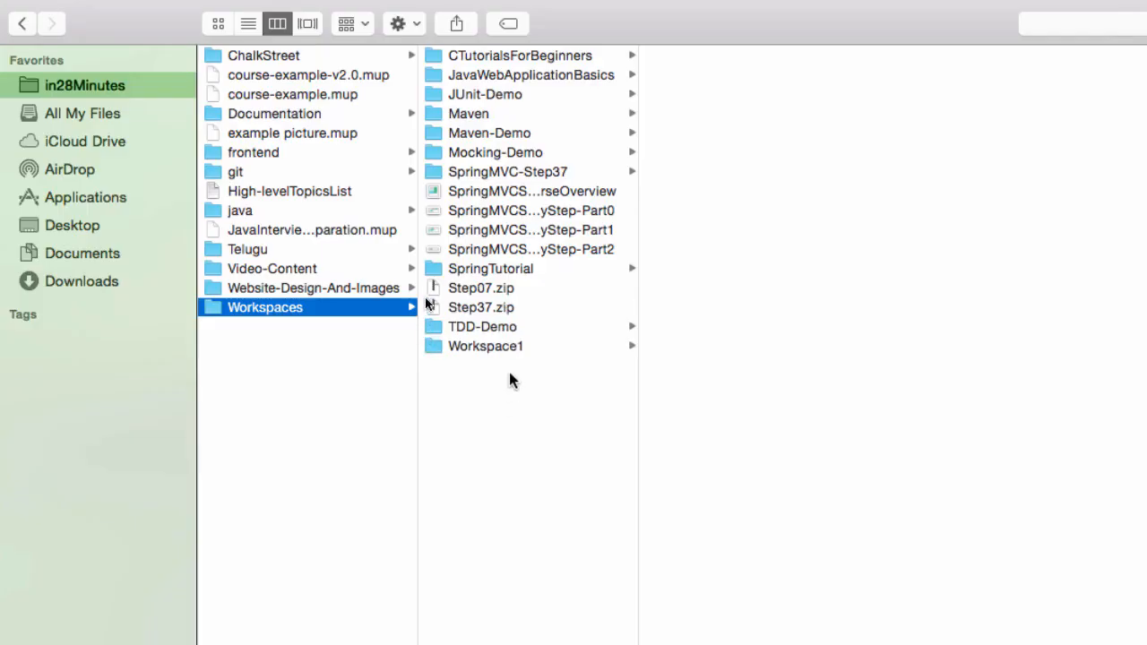
mouse_move(502, 294)
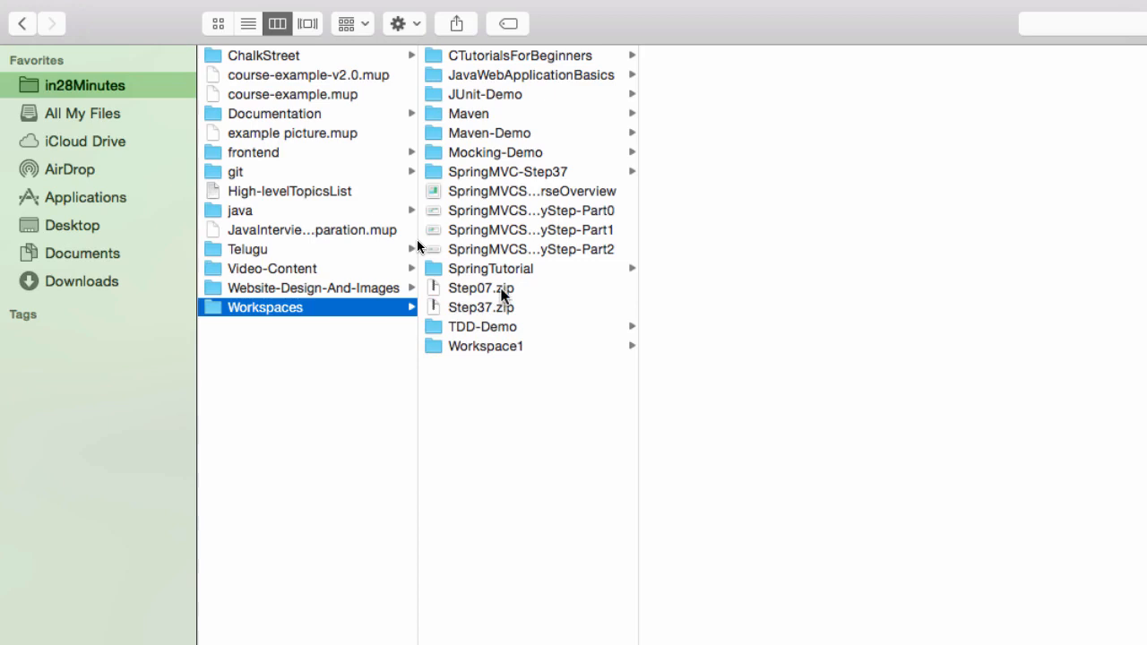
left_click(497, 287)
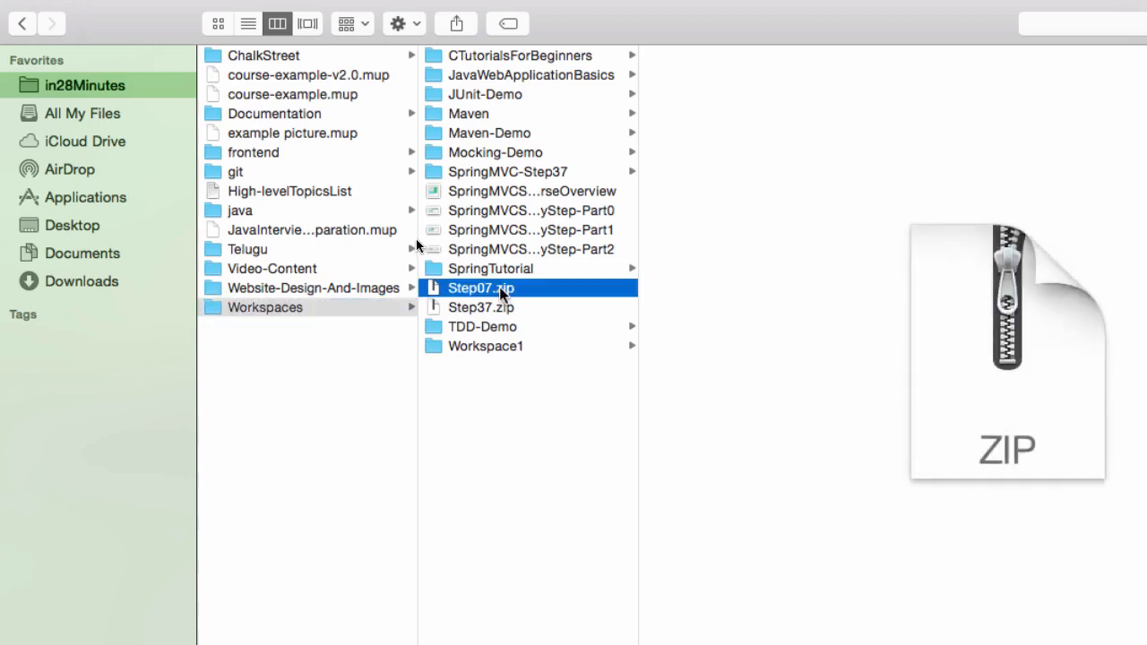
left_click(498, 288)
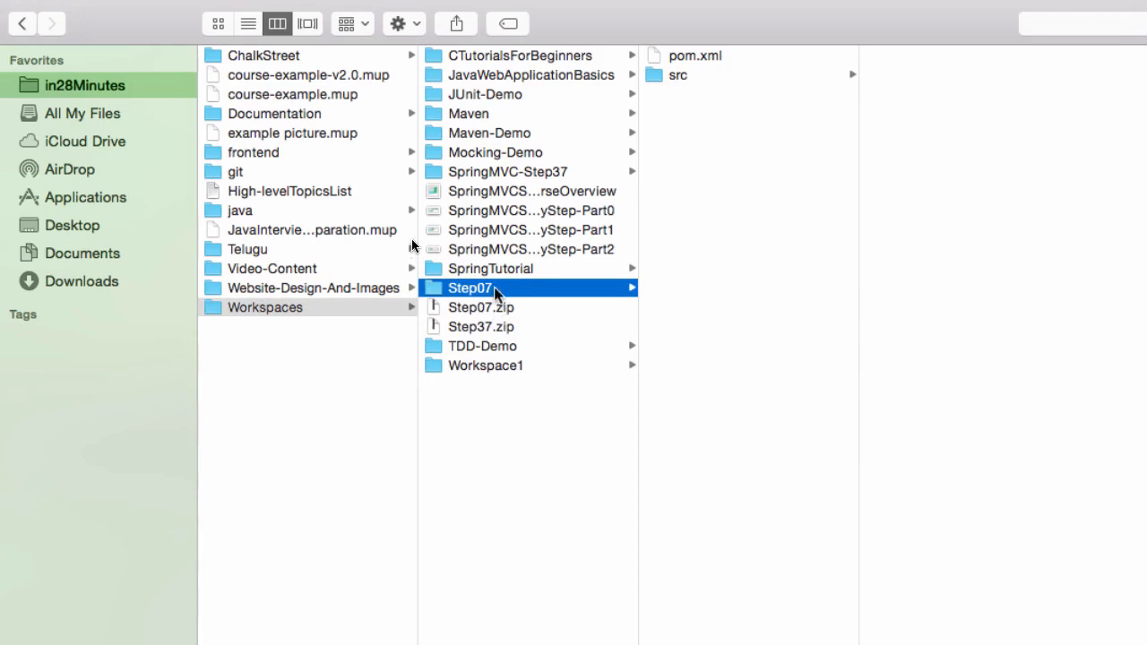
mouse_move(692, 87)
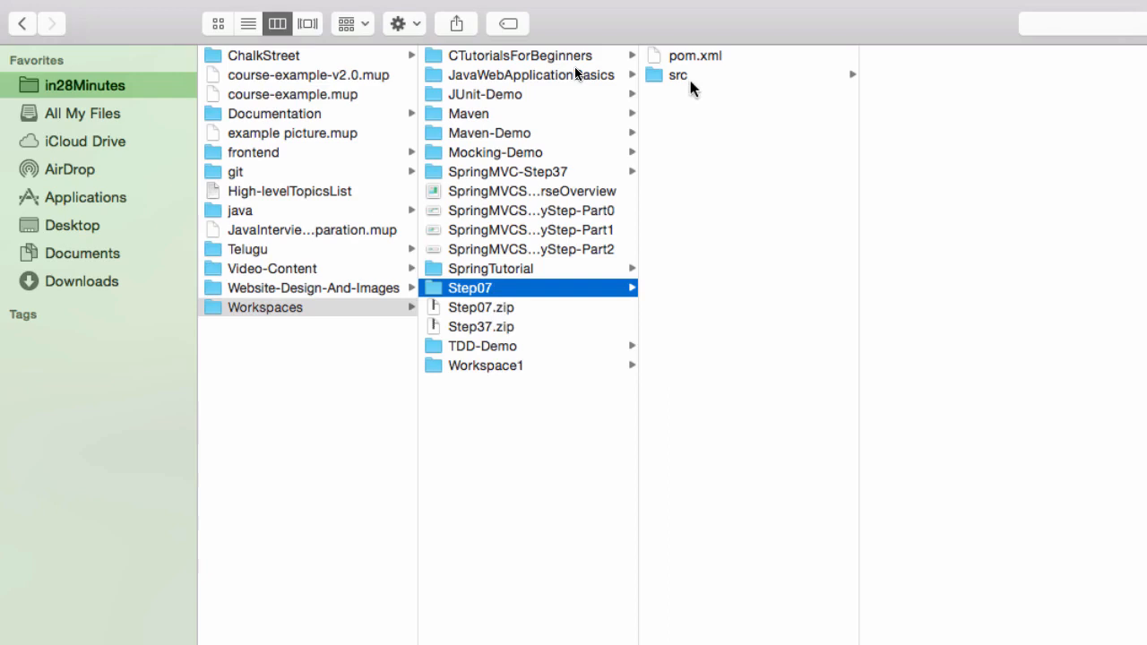
mouse_move(460, 341)
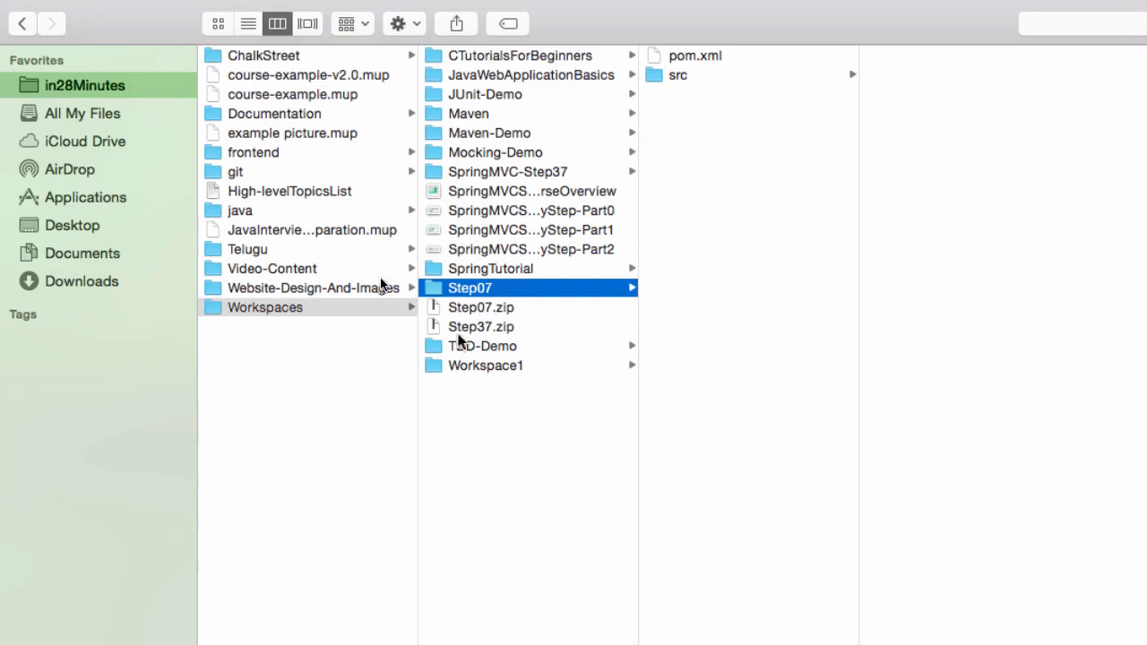
- Rename the Step07 folder to SpringMVC-Step07 and view the main and test folders in src
double_click(472, 288)
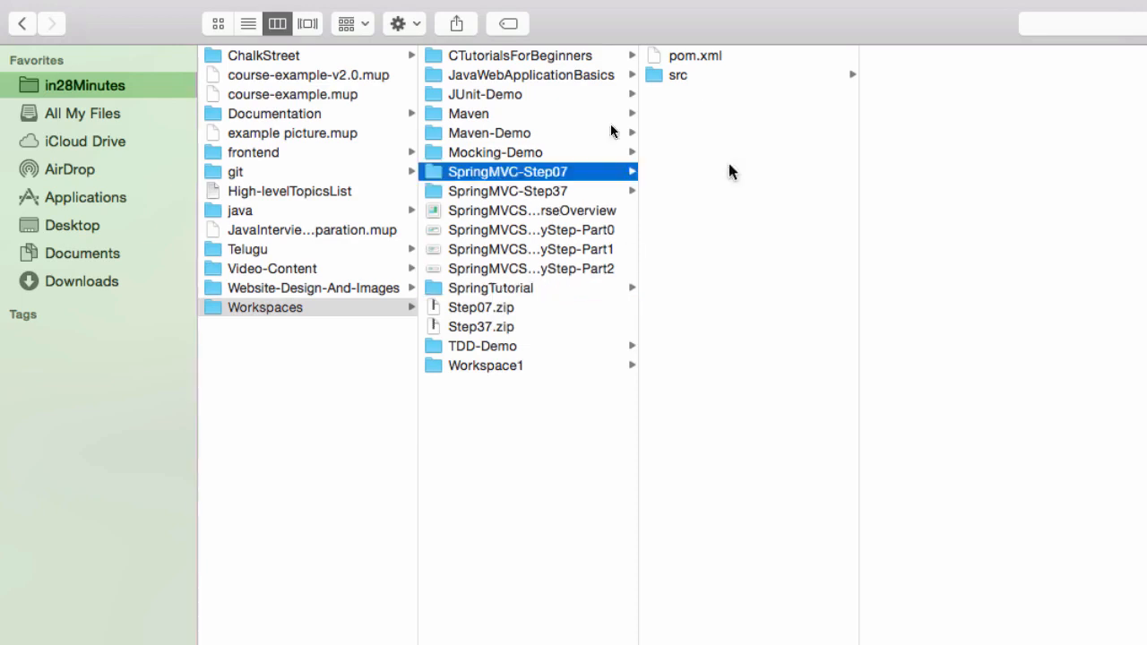
left_click(679, 75)
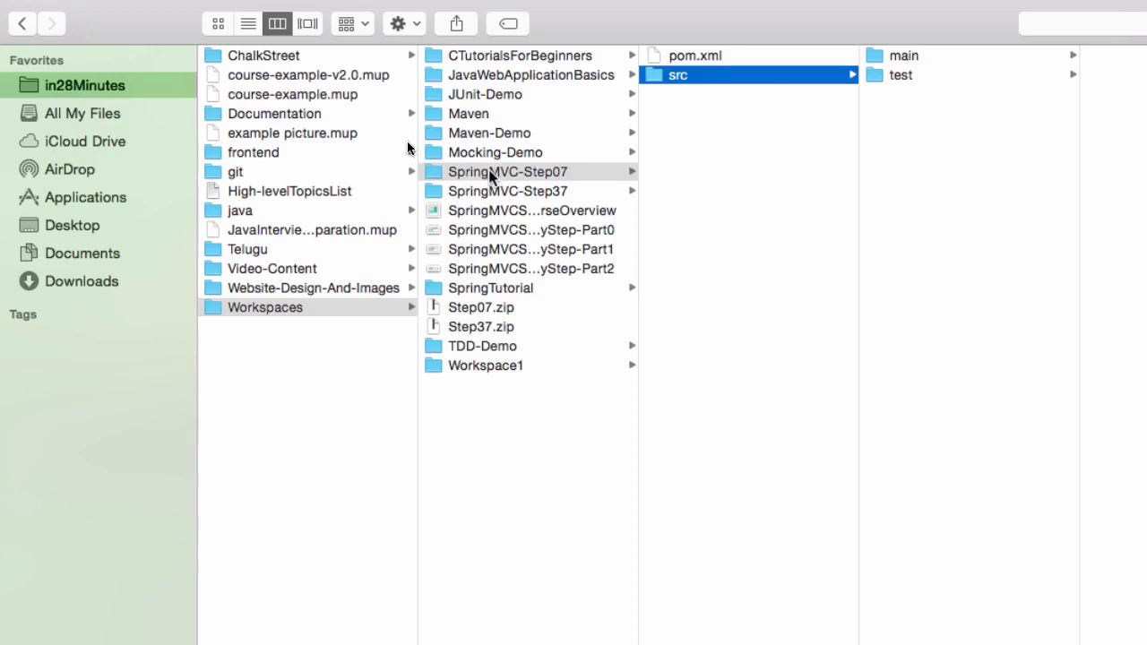
right_click(493, 171)
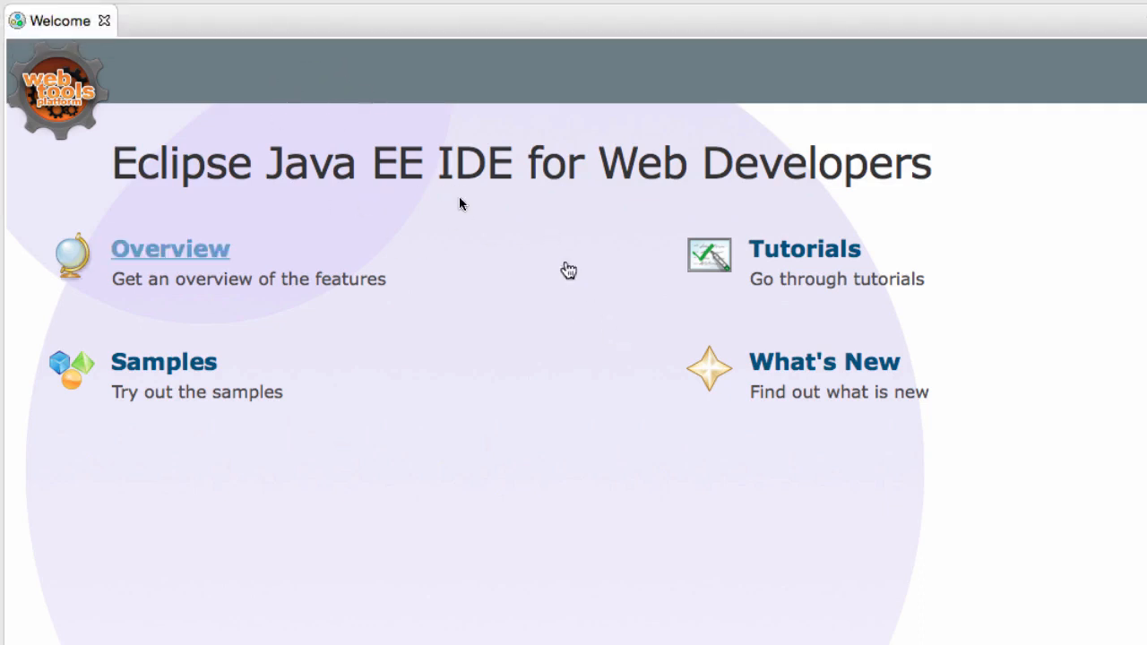
mouse_move(469, 138)
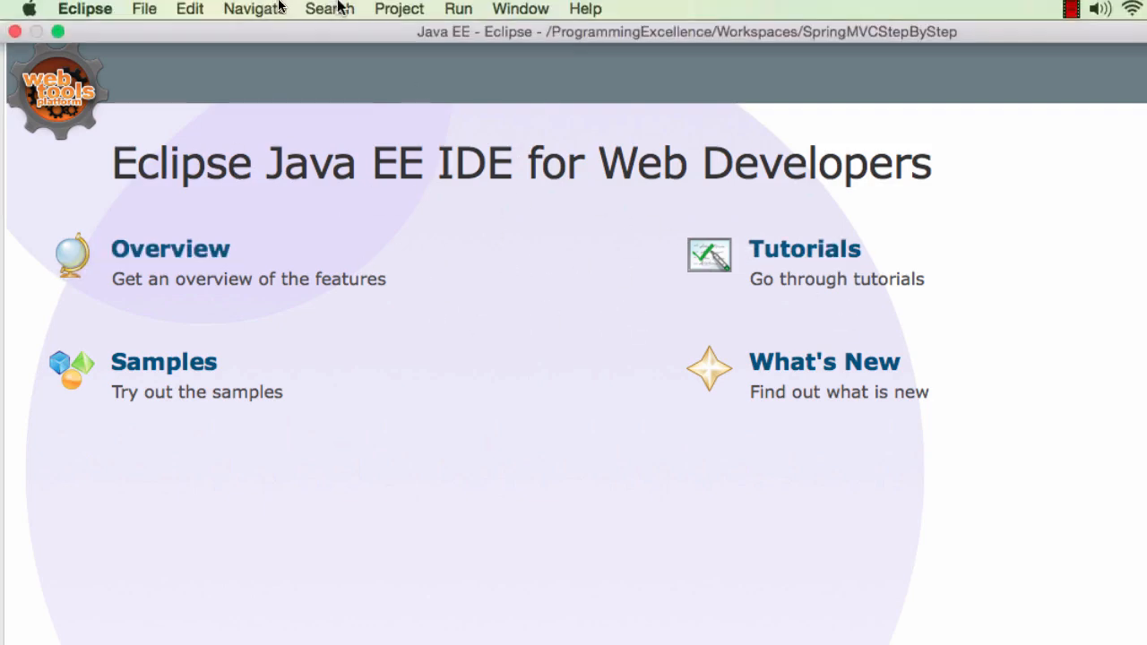
- Import Existing Maven Projects from /in28Minutes/Workspaces/SpringMVC-Step07, adding in28Minutes-first-webapp
left_click(143, 10)
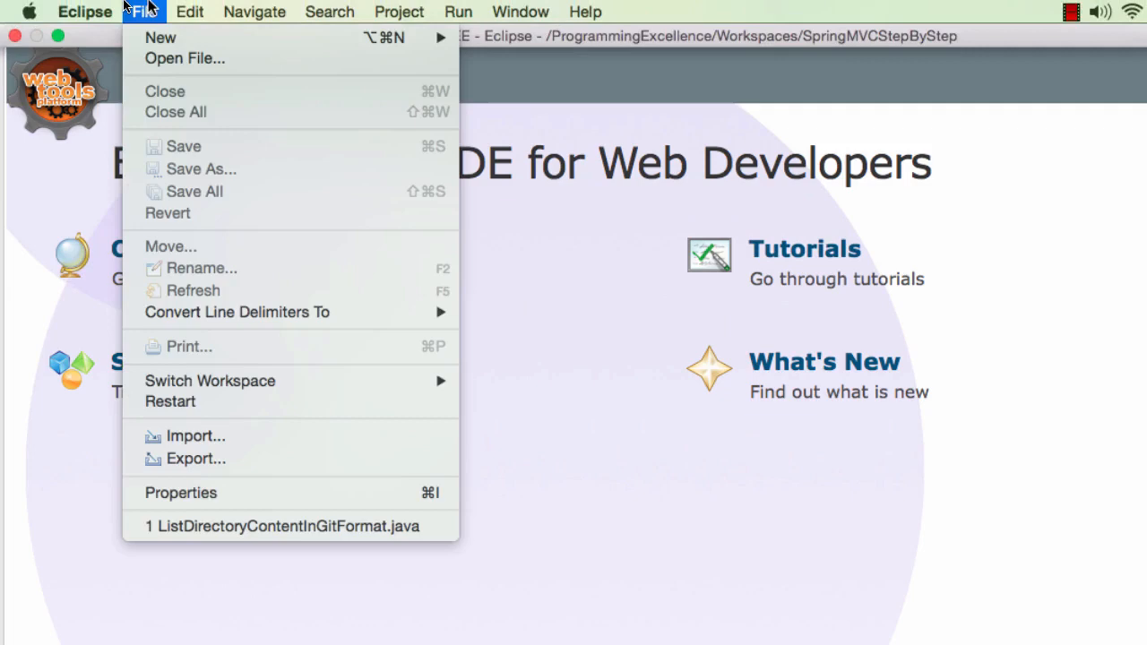
mouse_move(213, 448)
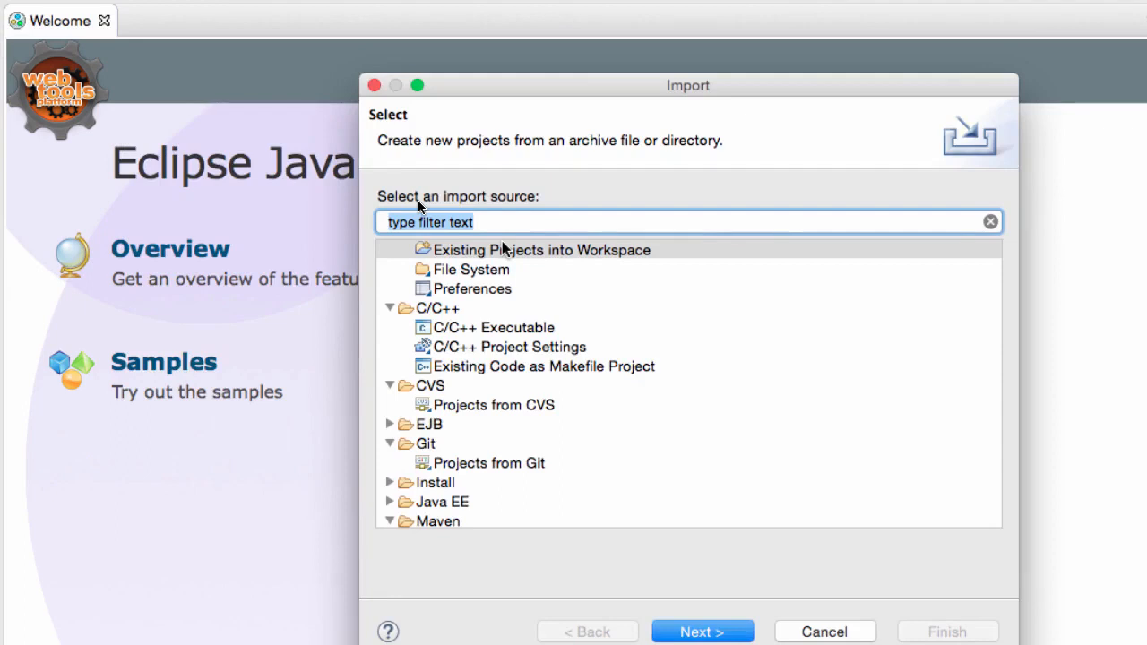
type("maven")
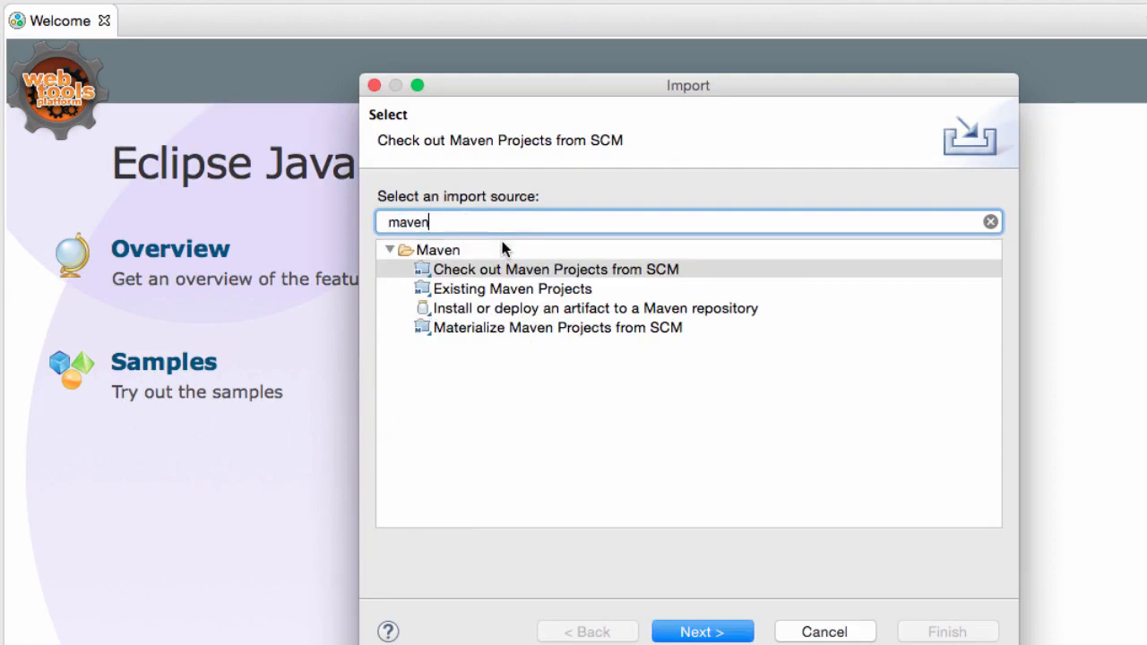
mouse_move(486, 290)
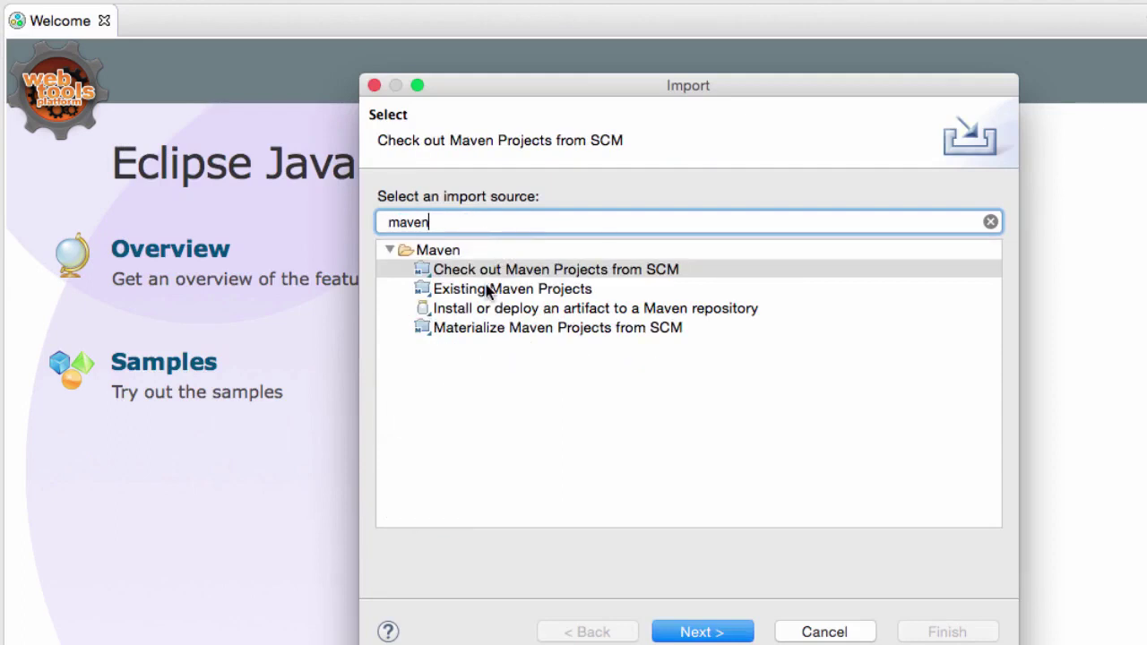
left_click(512, 287)
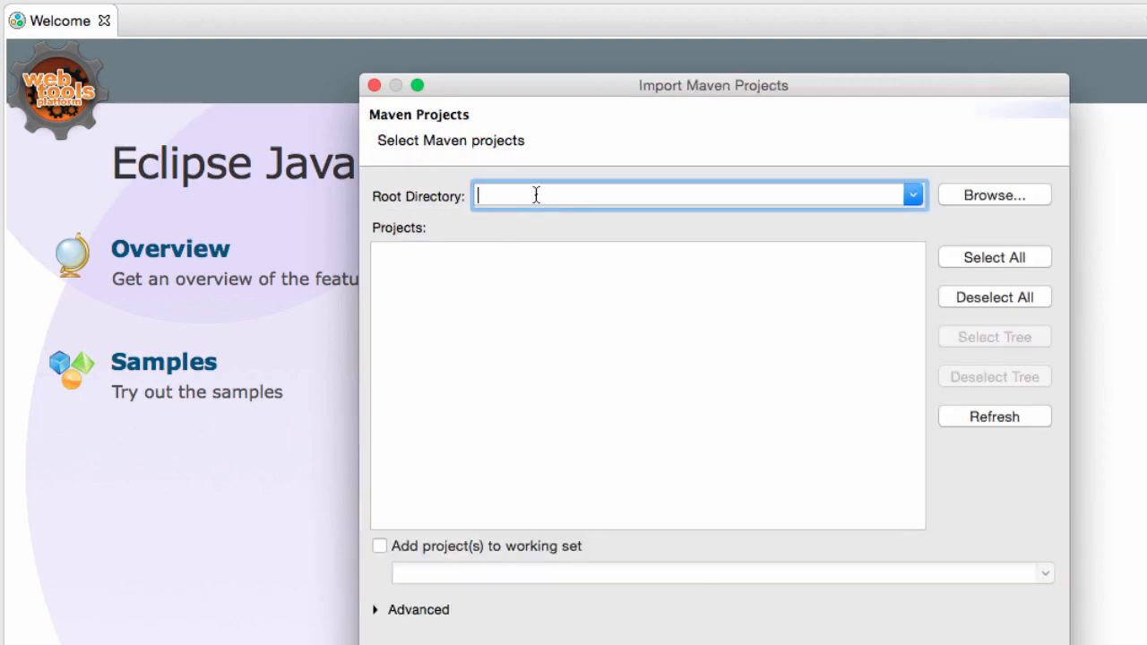
type("Step0")
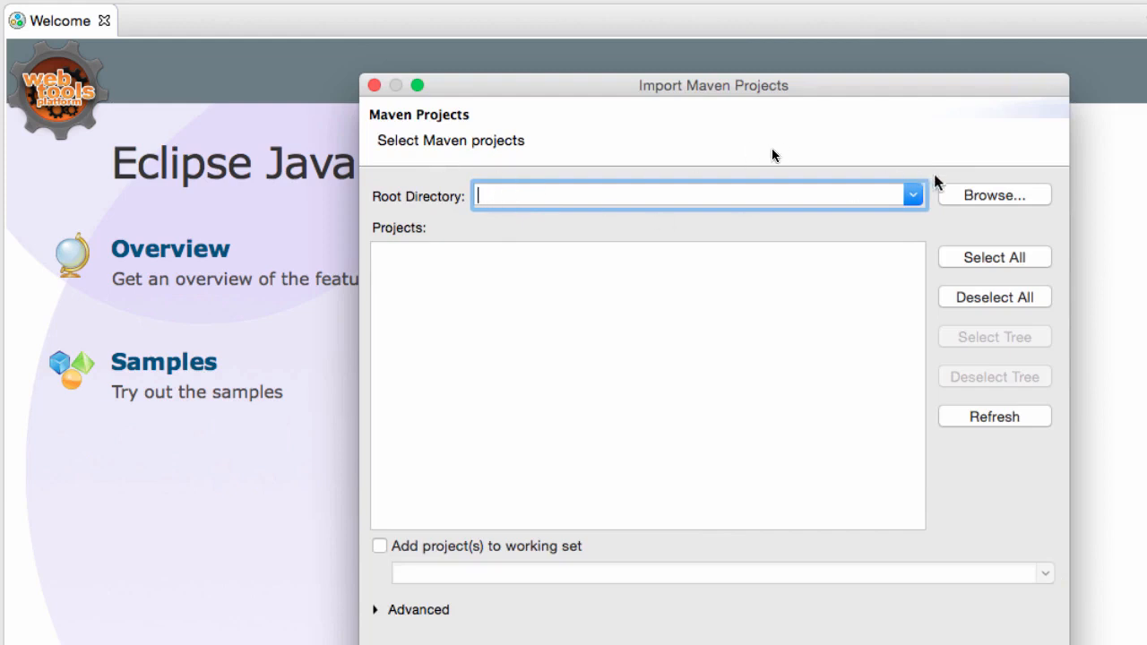
type("/in28Minutes/Workspaces/SpringMVC-Step07")
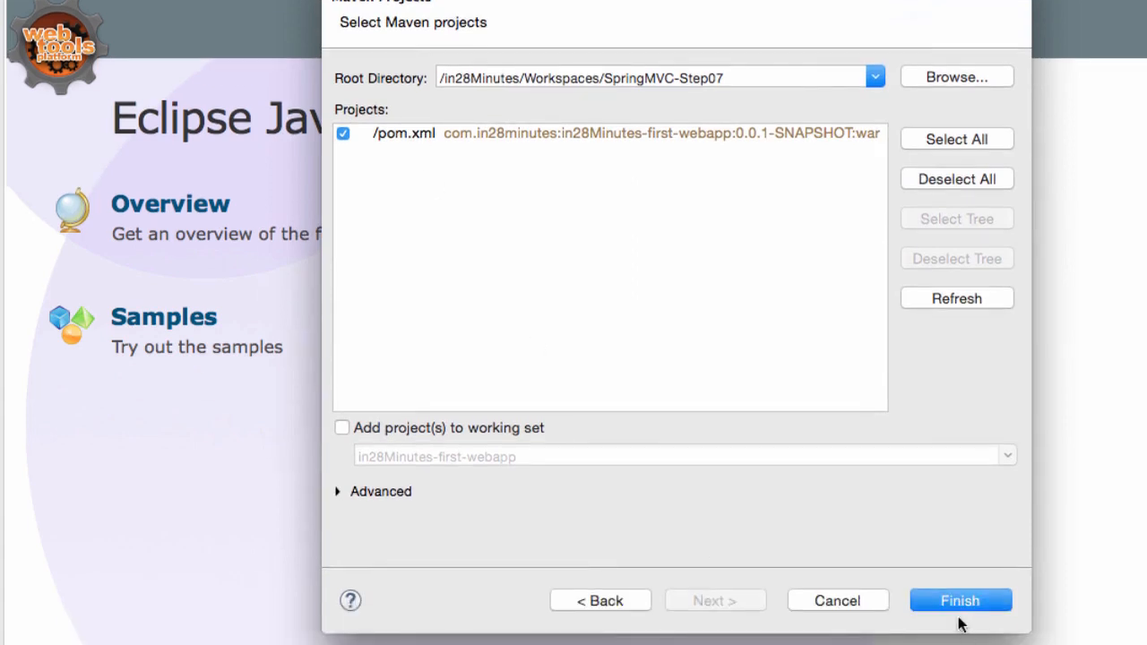
left_click(962, 600)
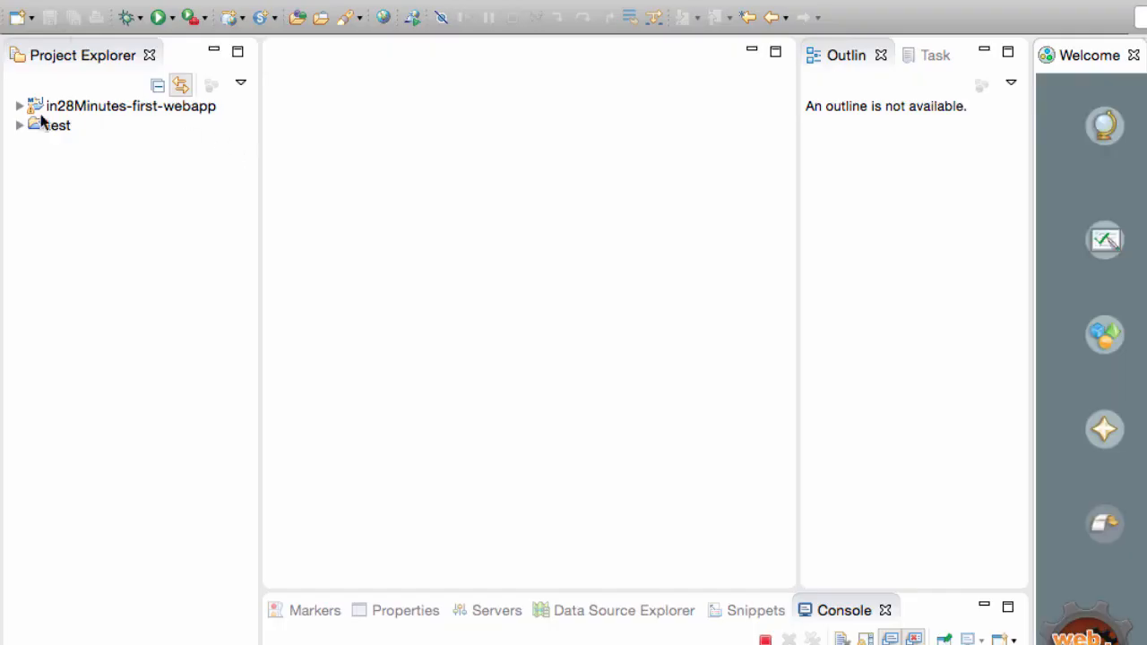
- Expand in28Minutes-first-webapp to show LoginServlet.java under src and login.jsp under the webapp views
left_click(19, 105)
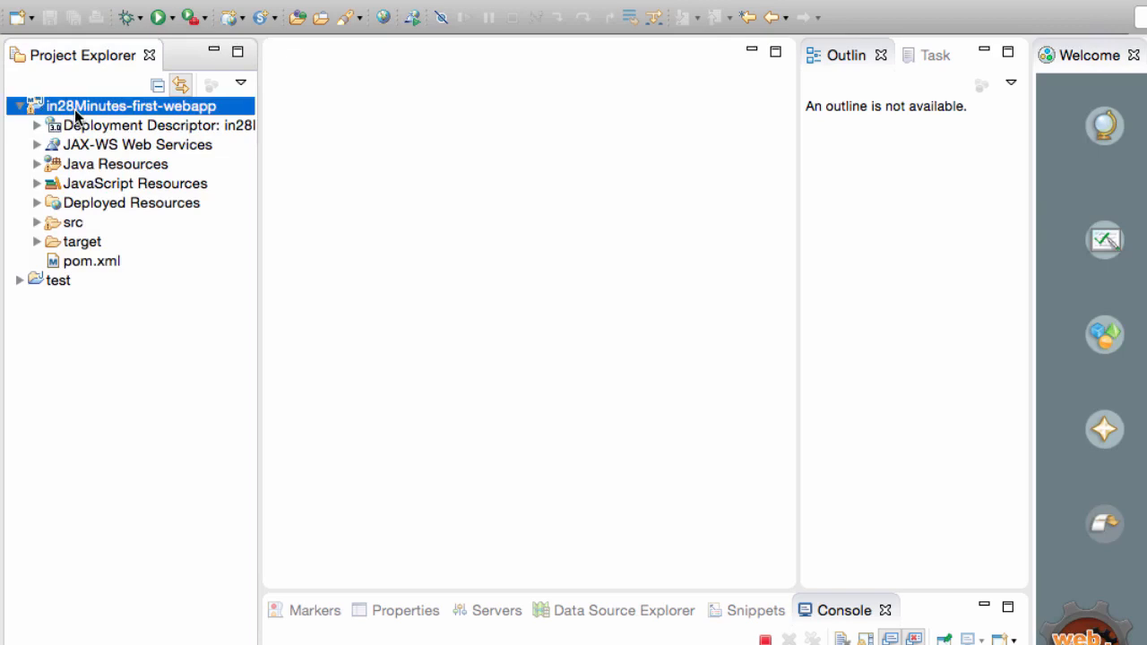
left_click(125, 183)
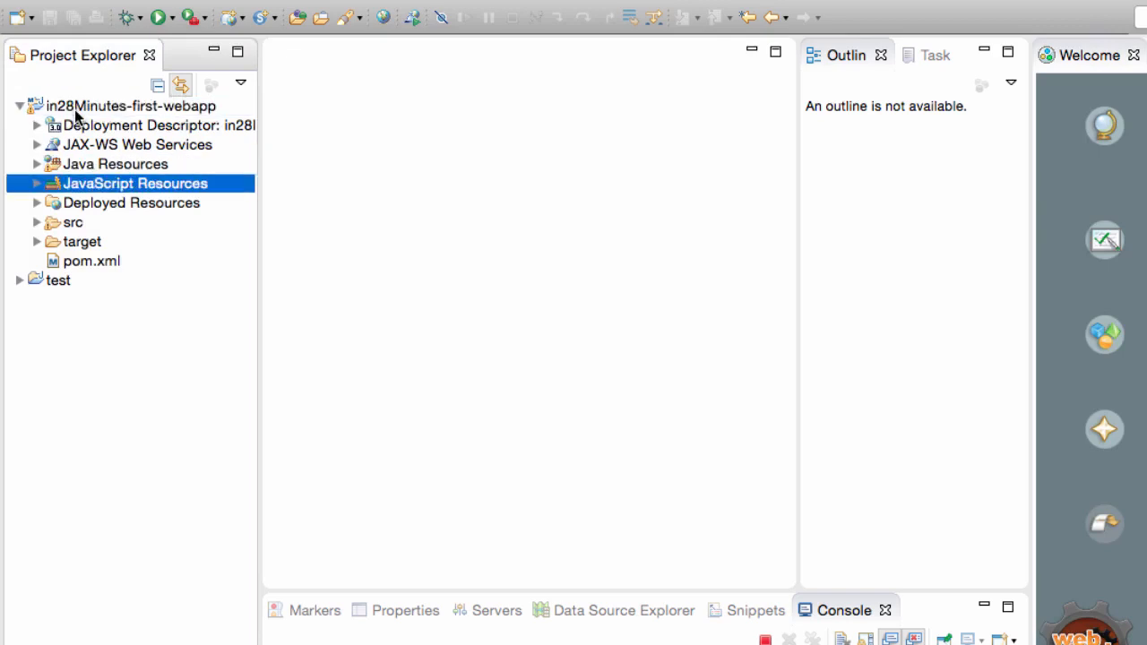
left_click(72, 222)
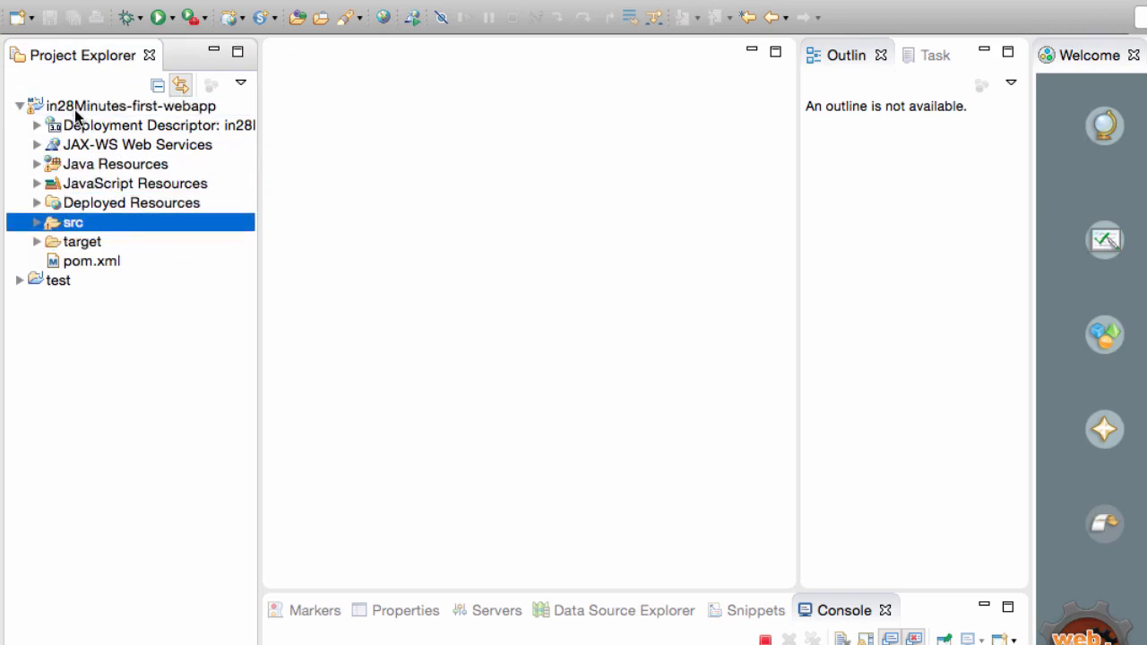
left_click(81, 241)
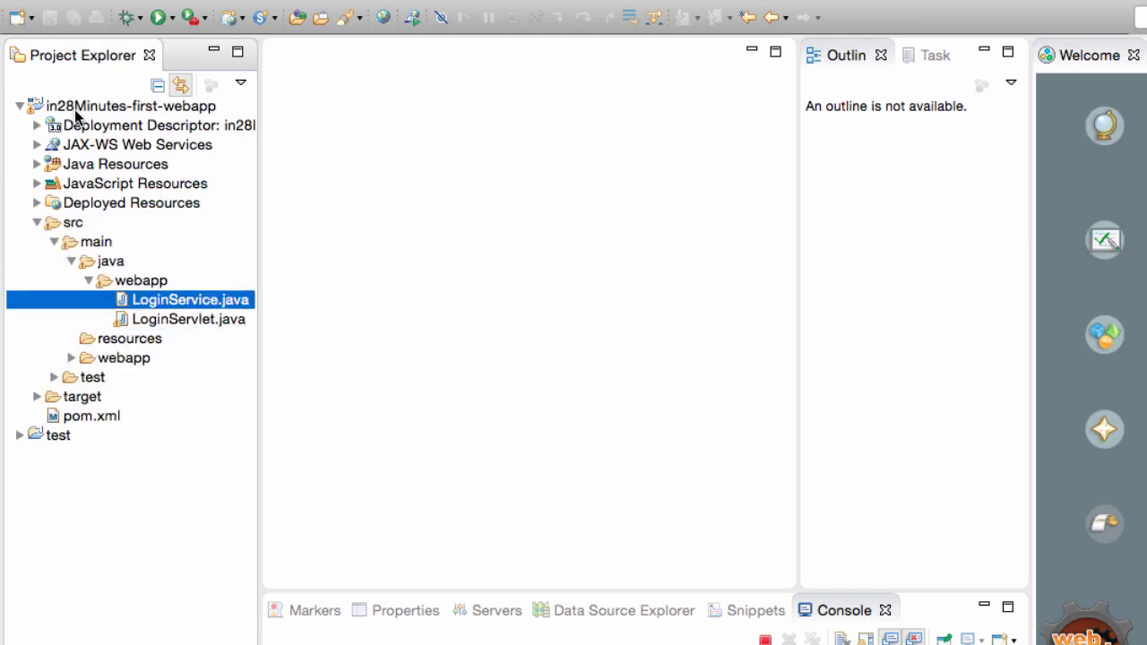
left_click(187, 319)
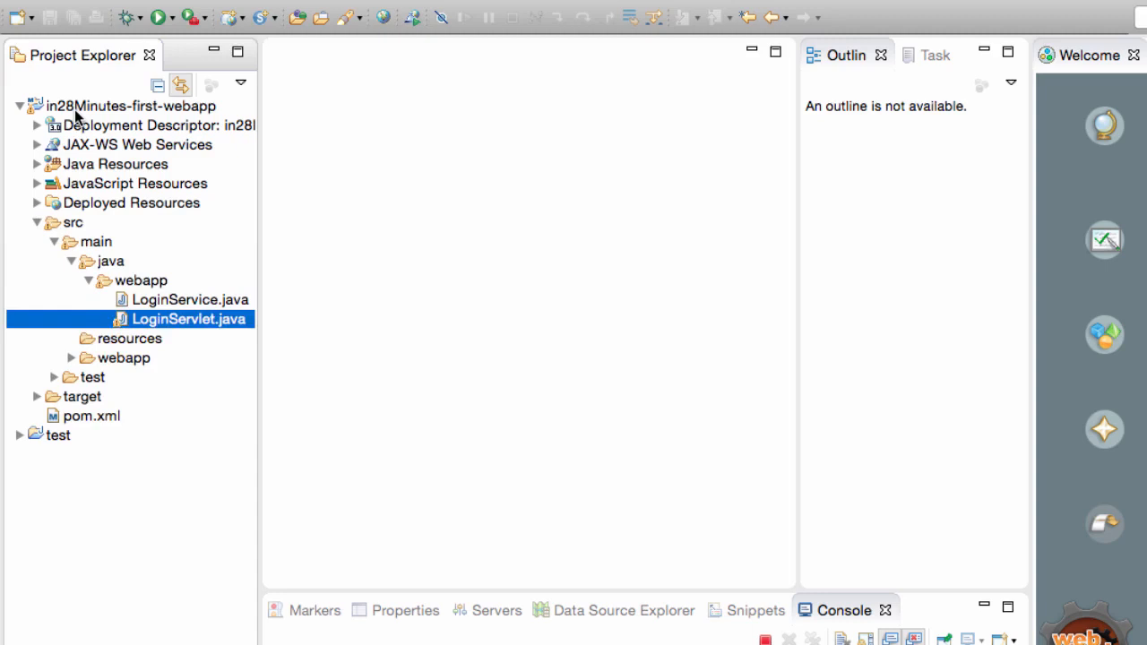
left_click(72, 357)
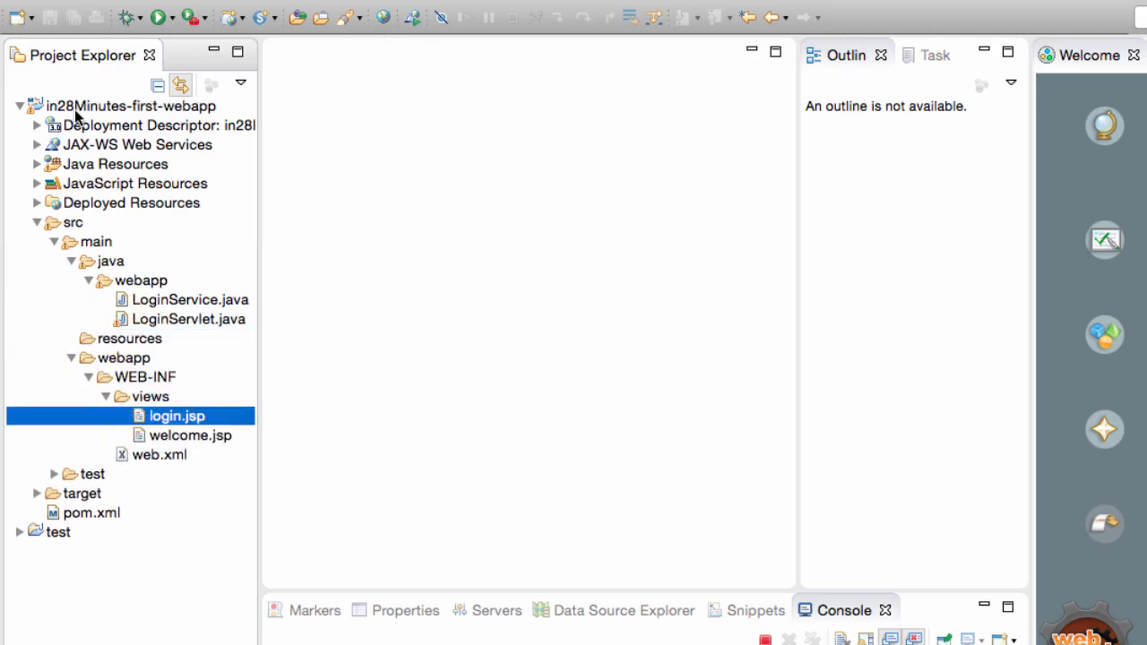
left_click(159, 457)
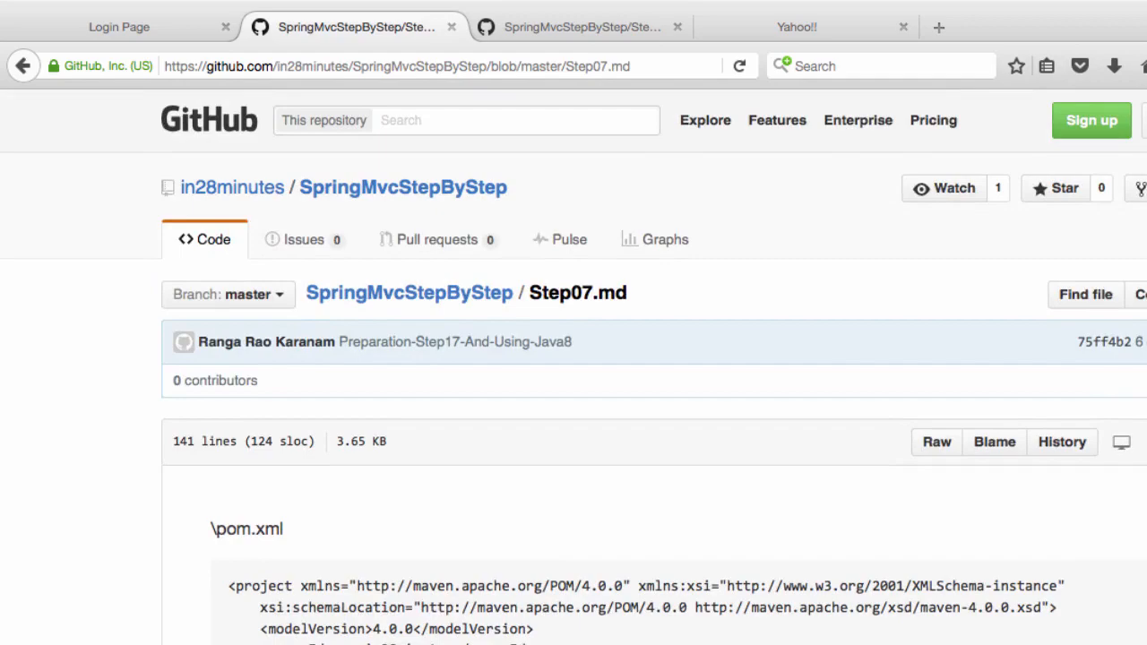
- Scroll the Step07.md notes through the welcome.jsp and web.xml listings
scroll("down", 3)
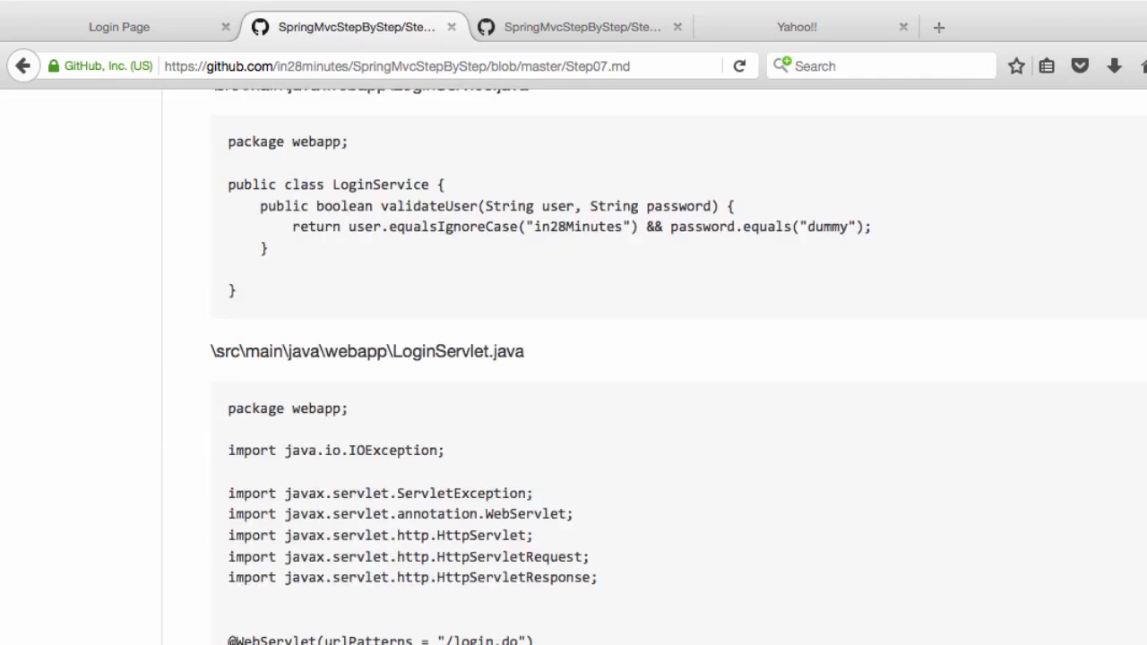
scroll("down", 3)
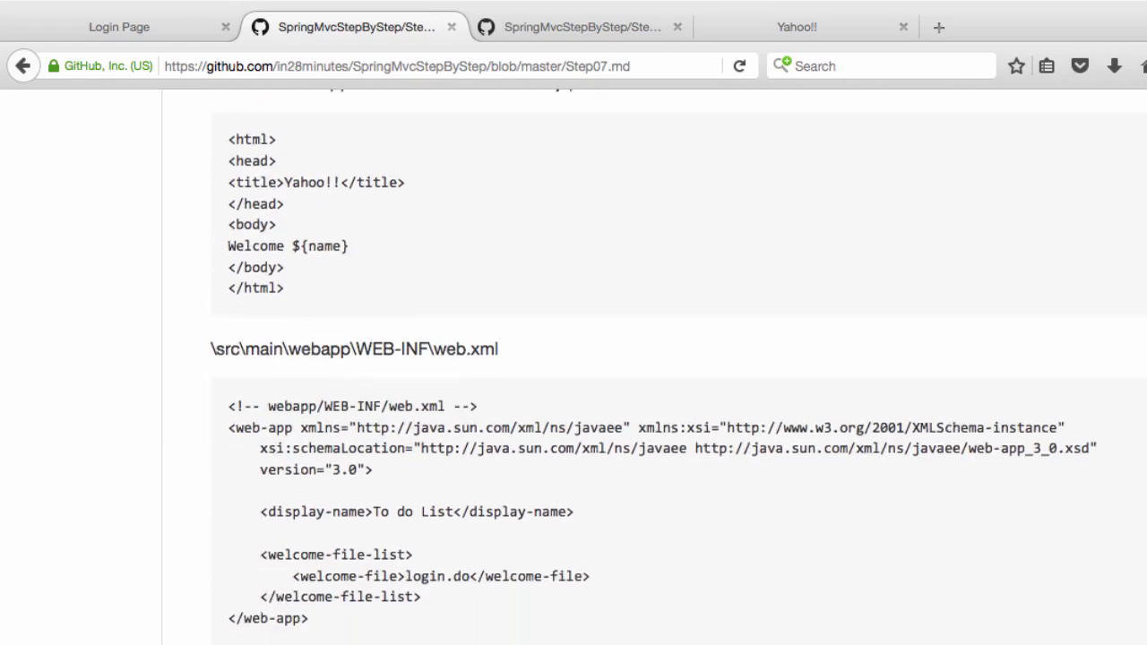
scroll("down", 3)
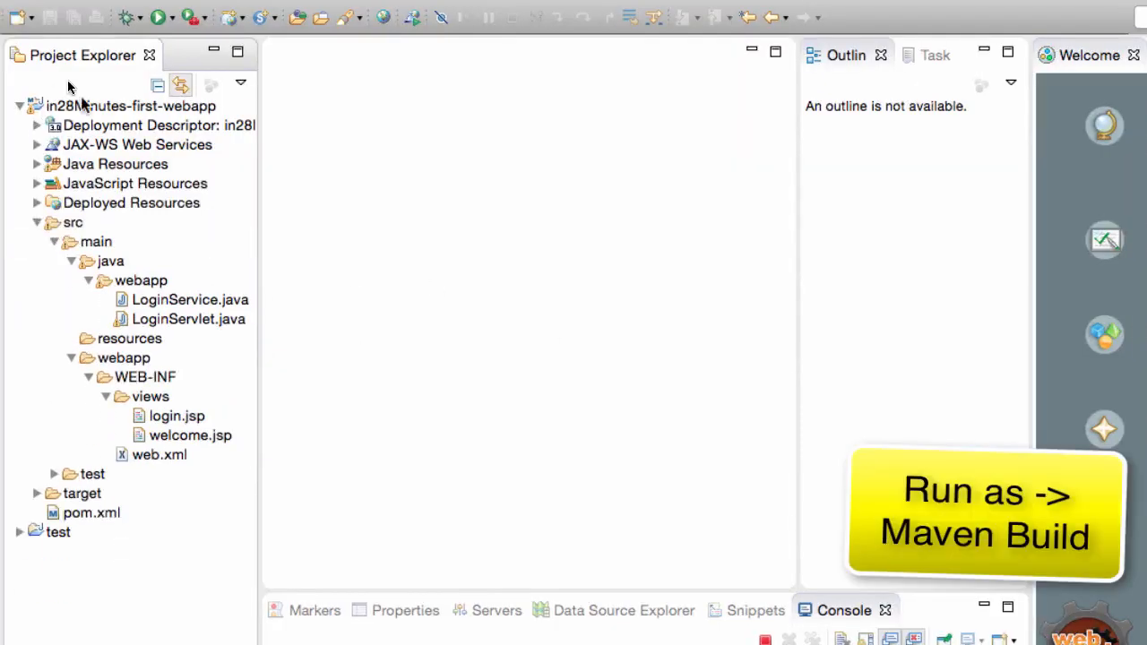
- Collapse src and run the project as a Maven Build with goal tomcat7:run
left_click(38, 221)
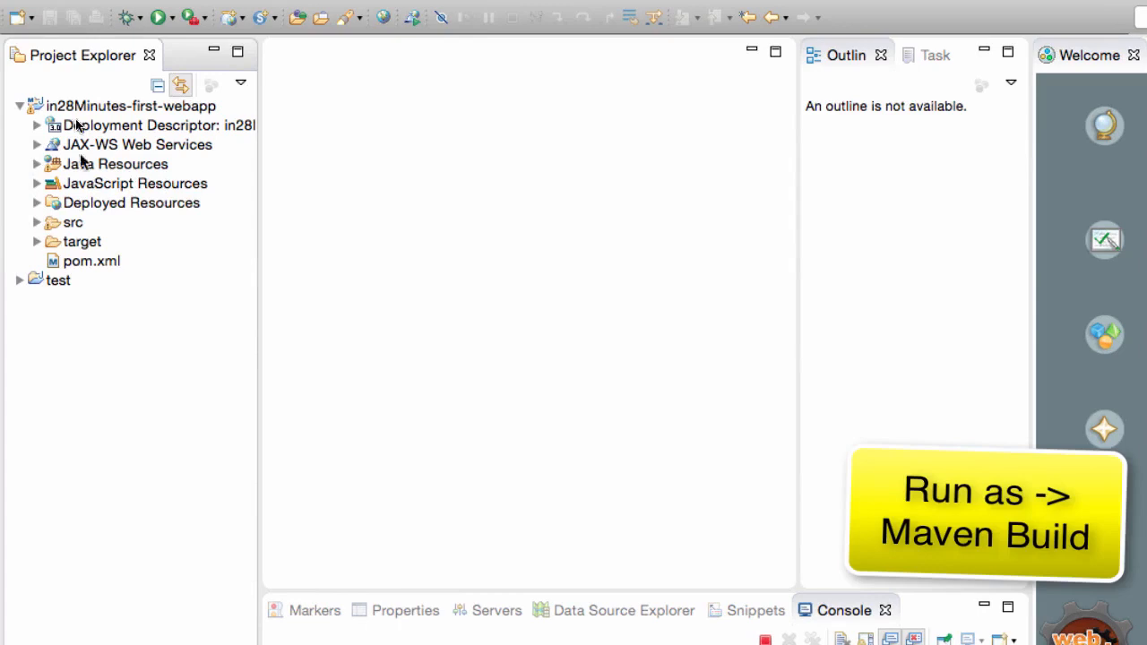
right_click(125, 106)
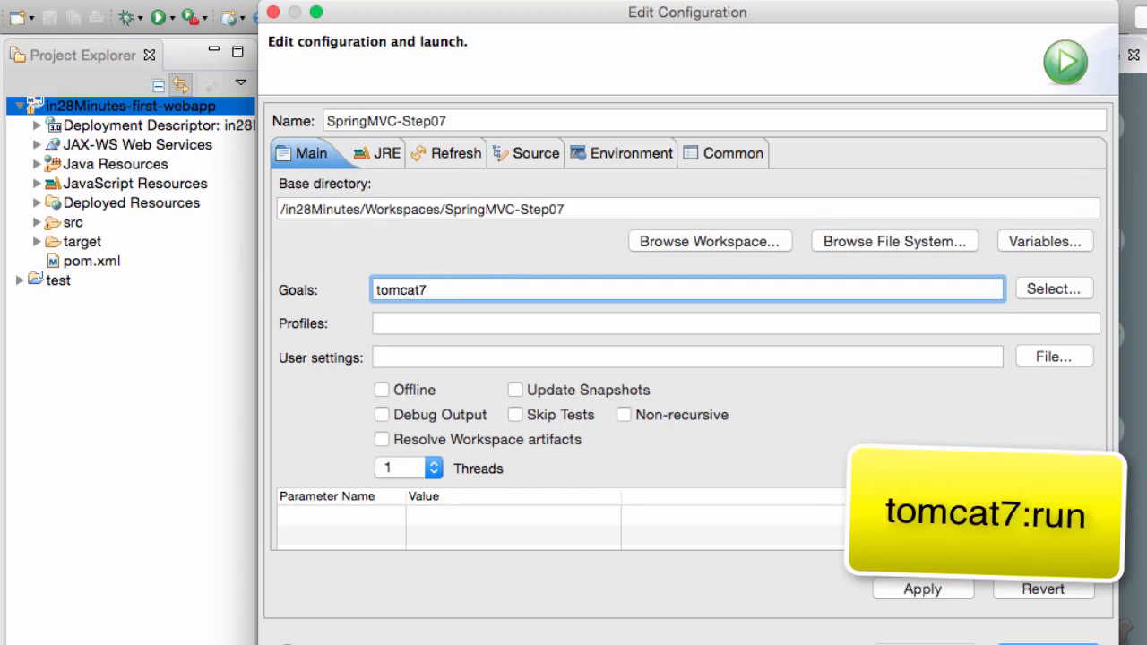
type(":run")
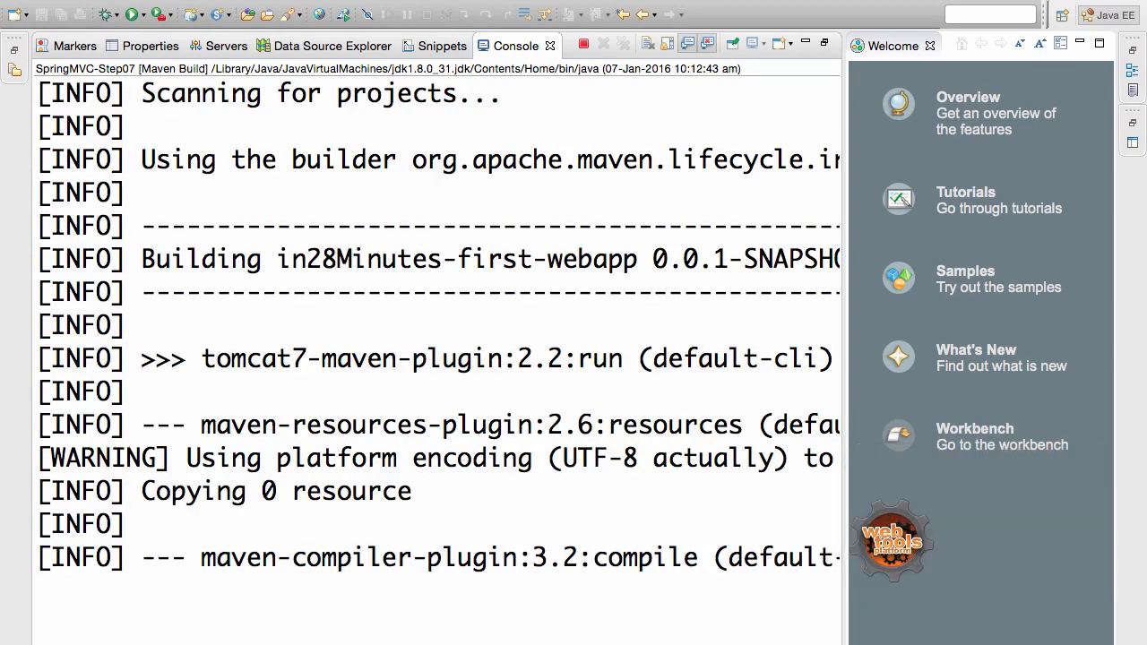
scroll("down", 3)
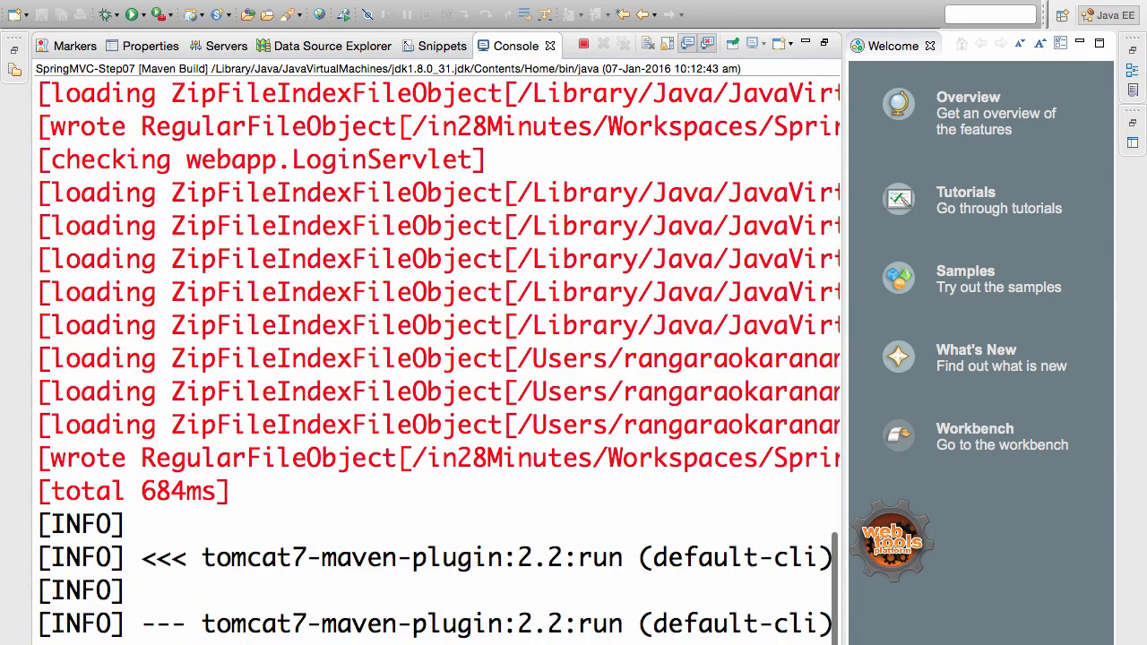
scroll("down", 3)
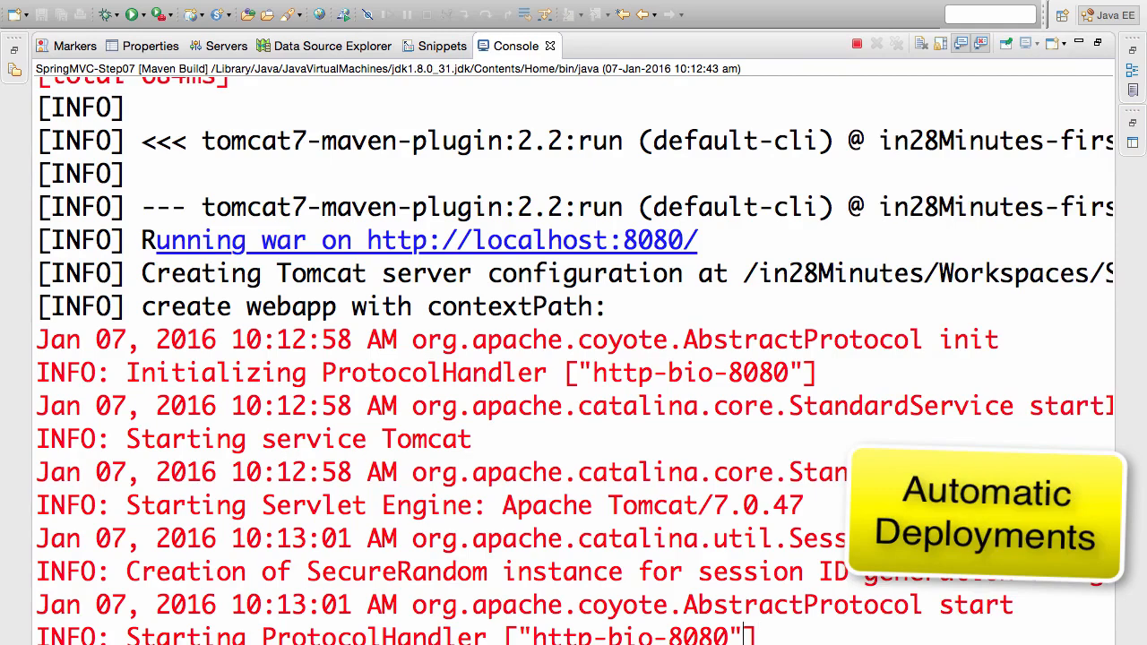
key("Cmd+Tab")
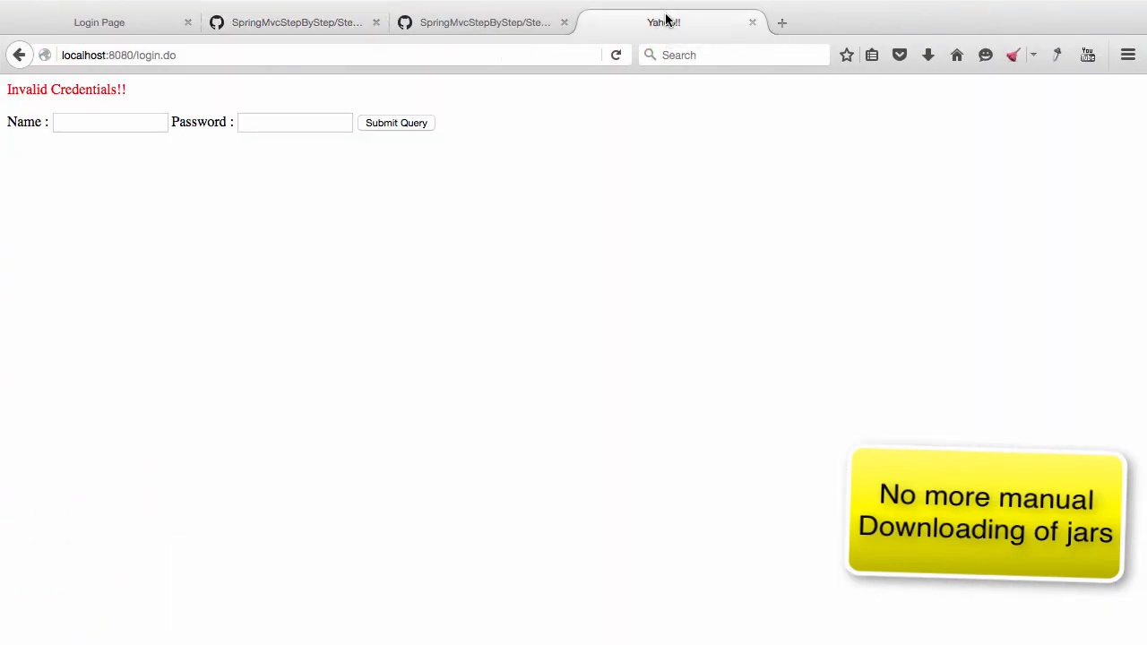
- Load localhost:8080/ in Firefox and start typing 'in' as the login name
left_click(161, 54)
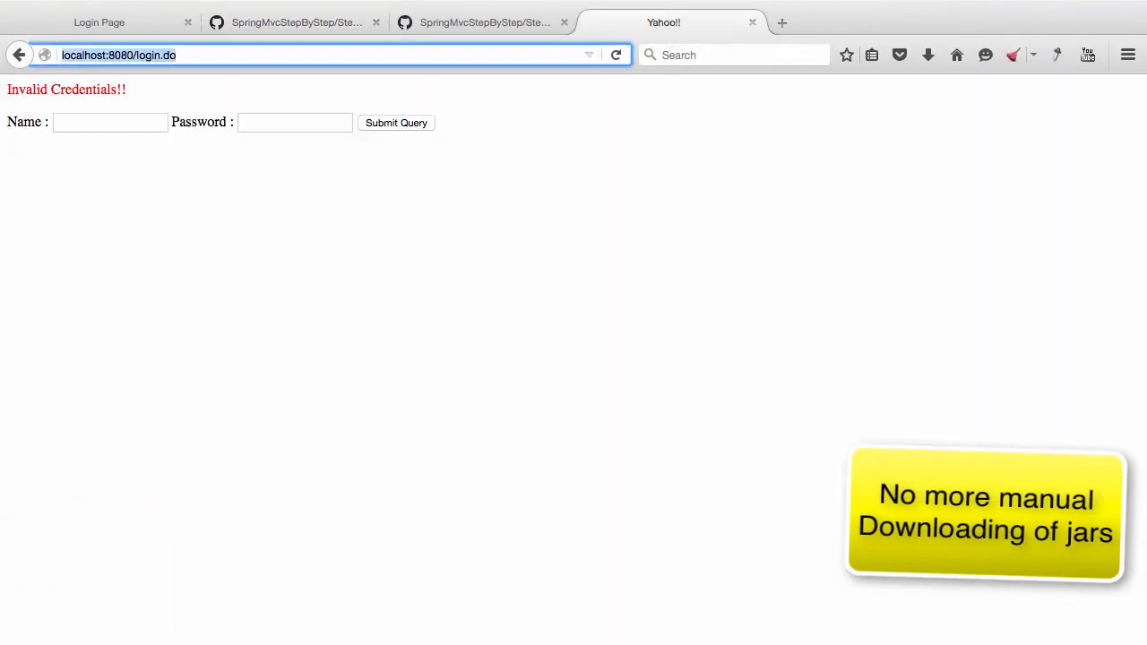
type("localhost:8080/")
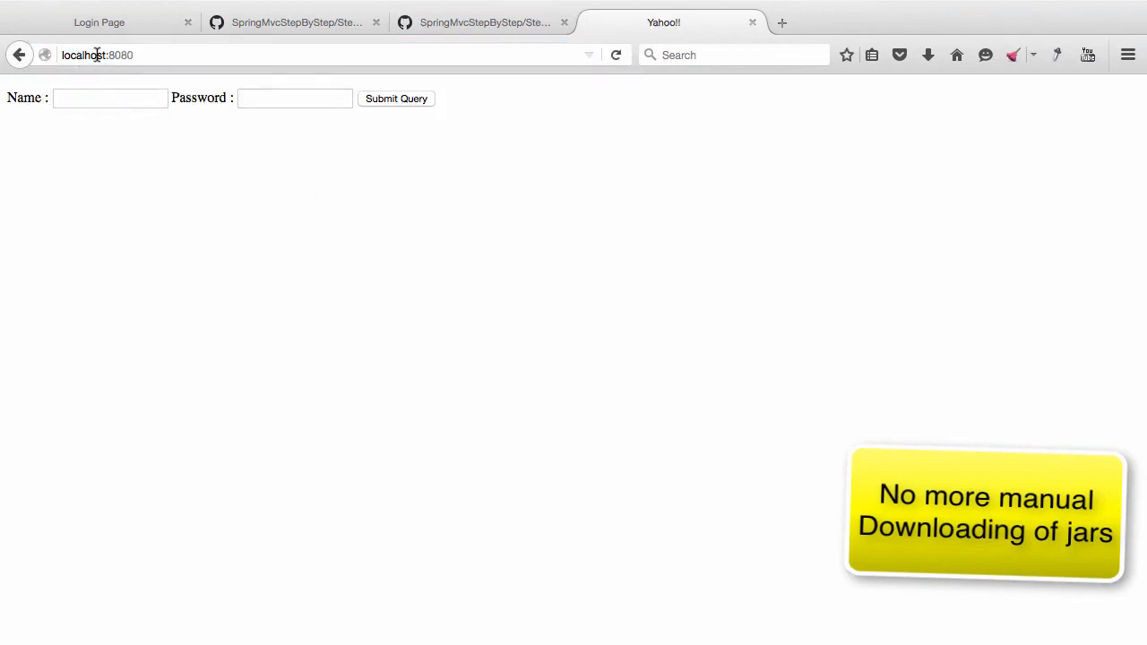
left_click(108, 98)
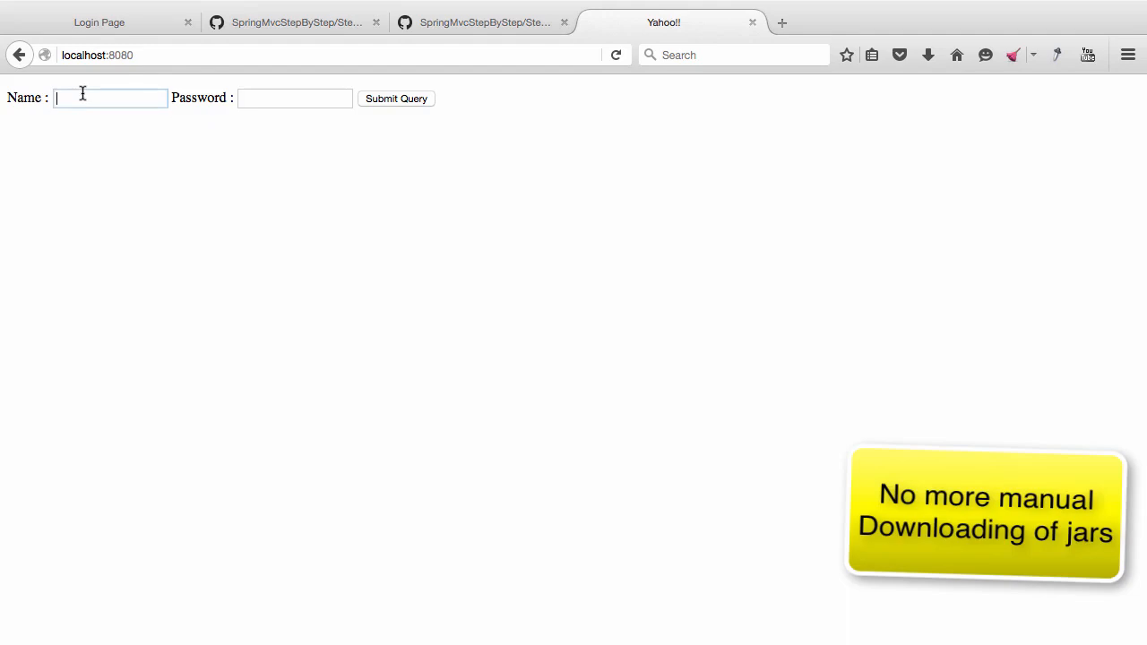
type("in2")
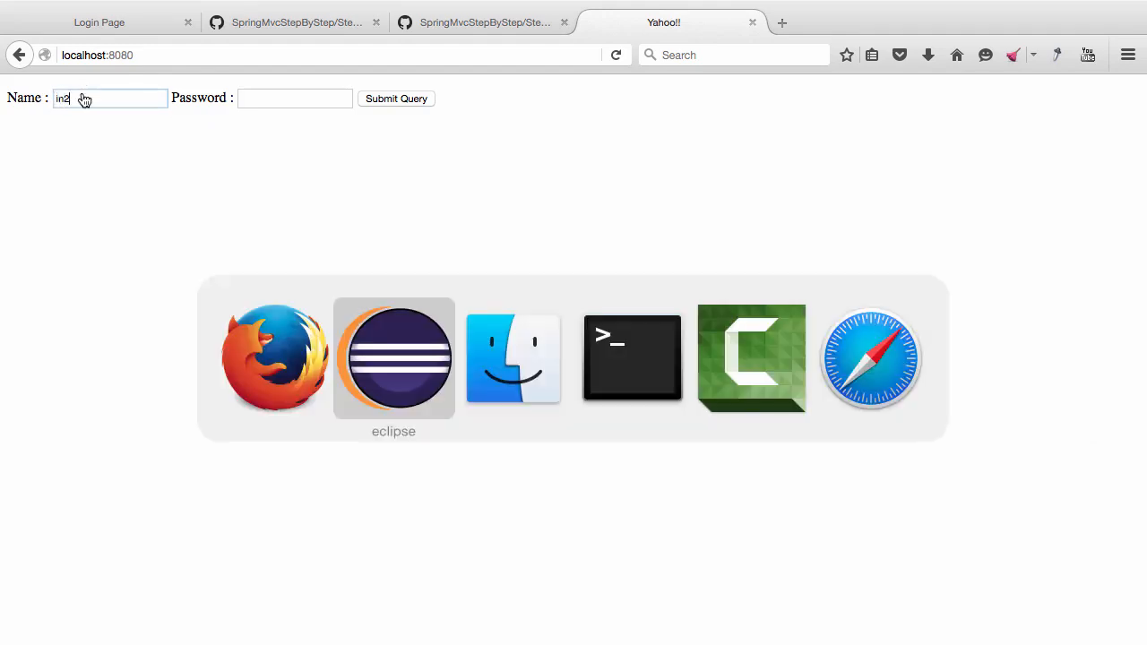
left_click(394, 358)
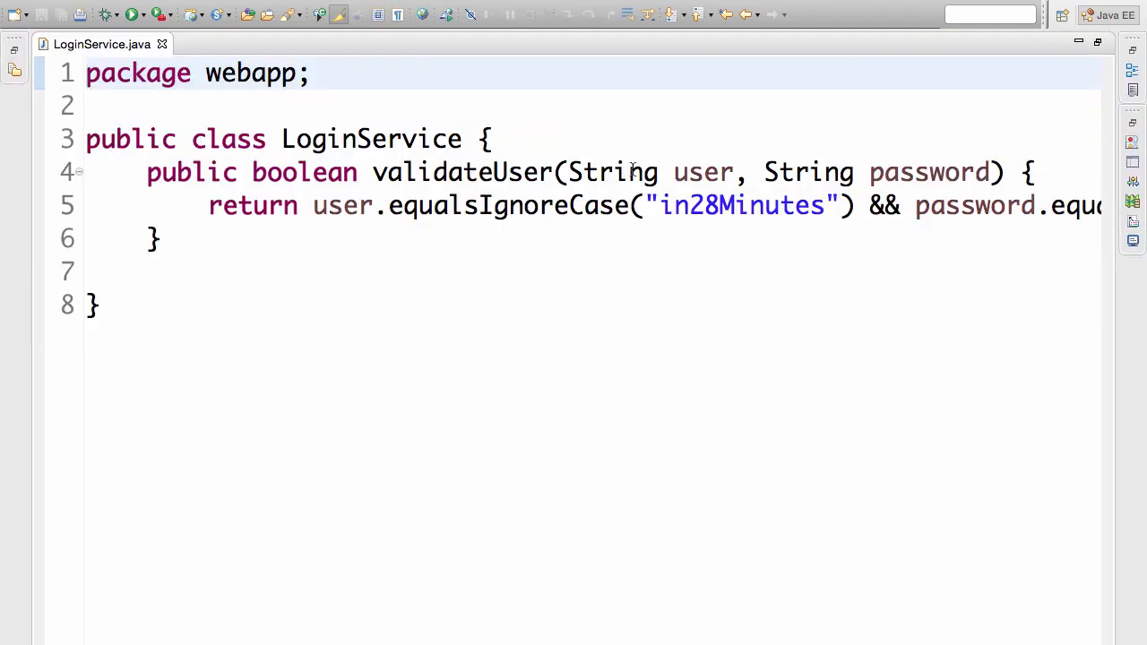
double_click(741, 207)
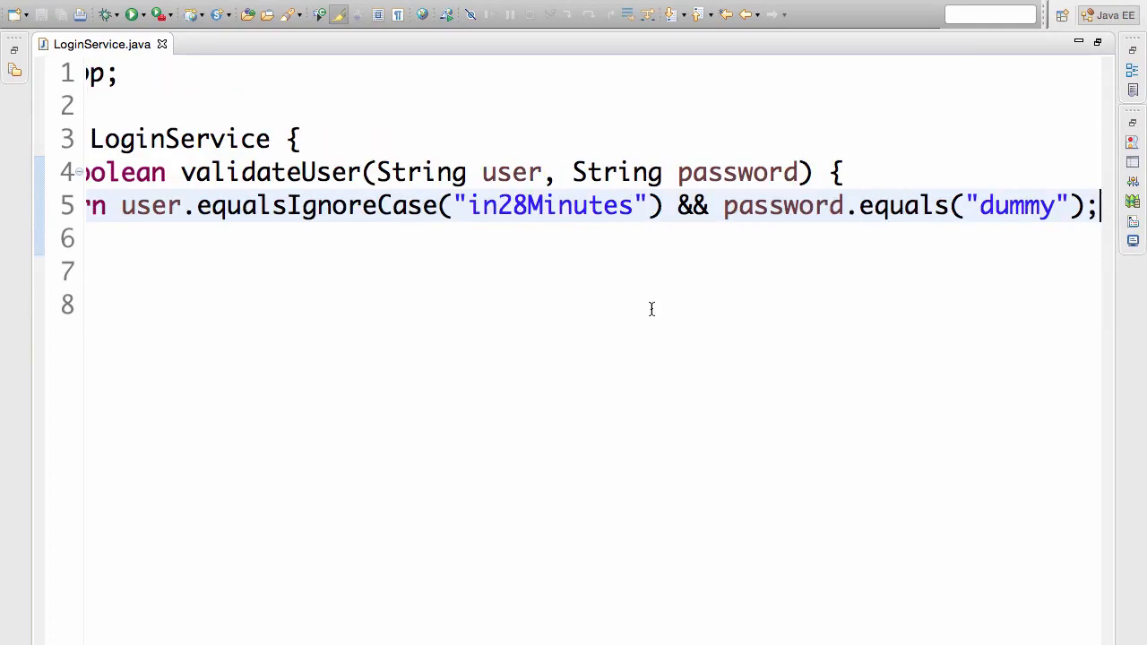
double_click(1017, 205)
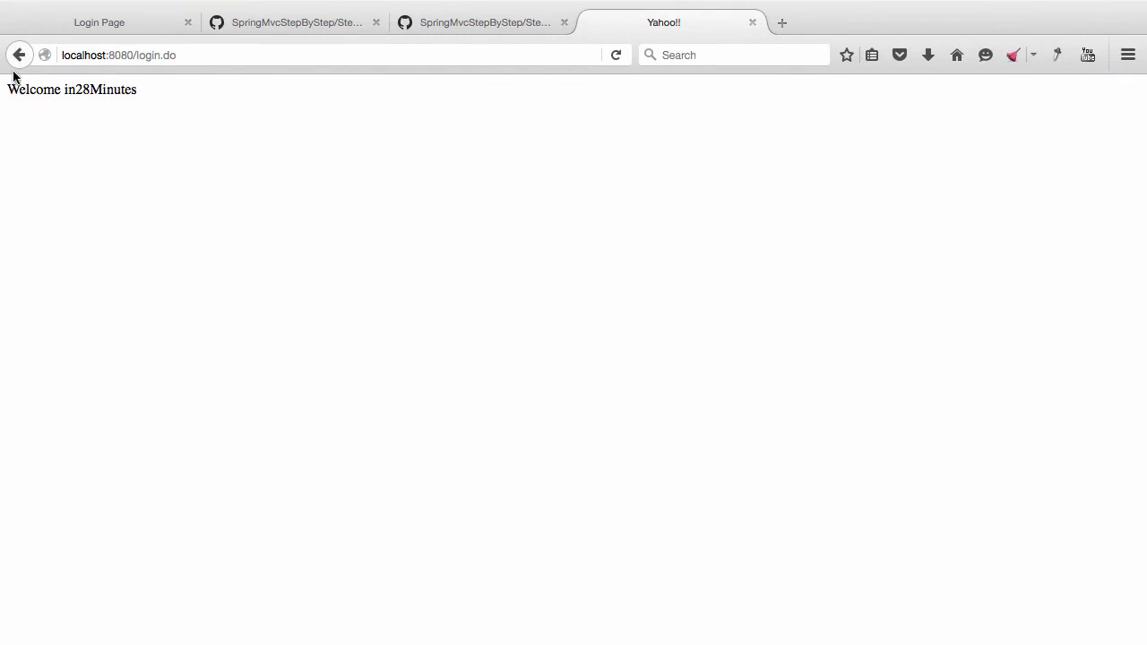
- Go back and submit in28Minutes with a wrong password to get Invalid Credentials
left_click(22, 55)
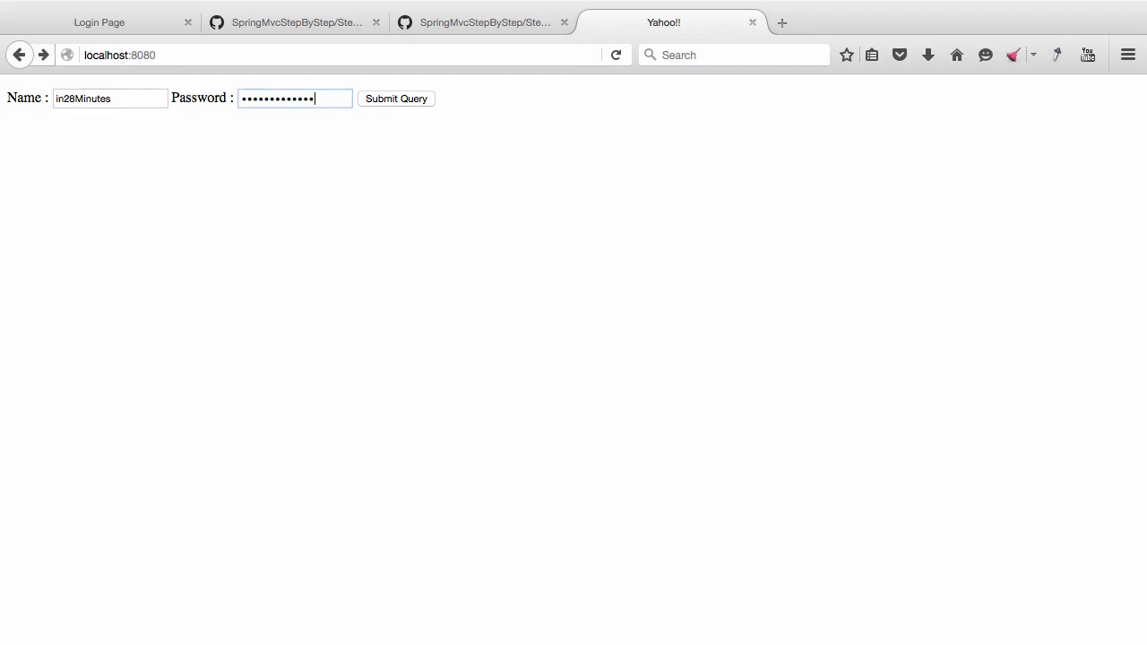
left_click(395, 99)
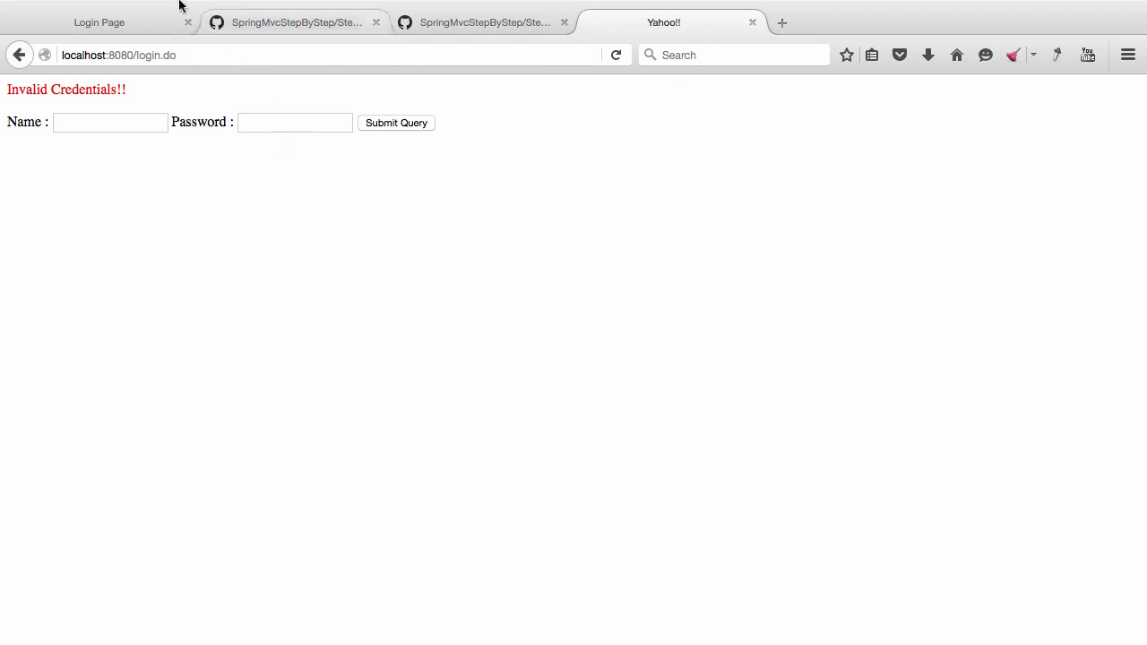
mouse_move(296, 20)
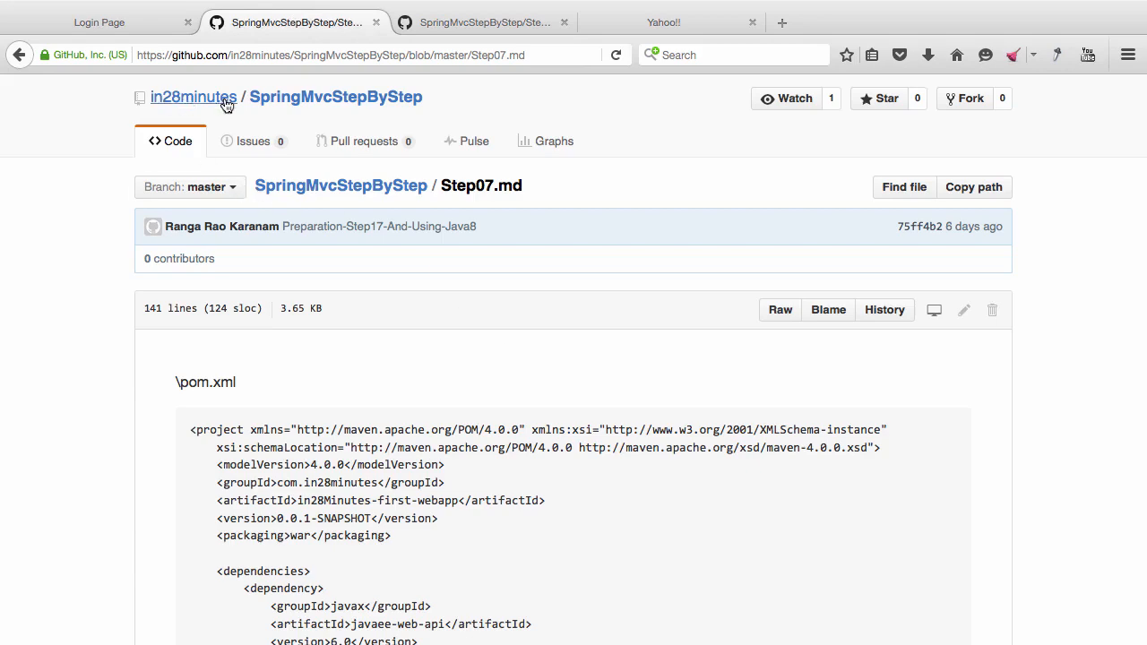
- Follow the SpringMvcStepByStep link from the Step07.md page to the repository home page
left_click(190, 96)
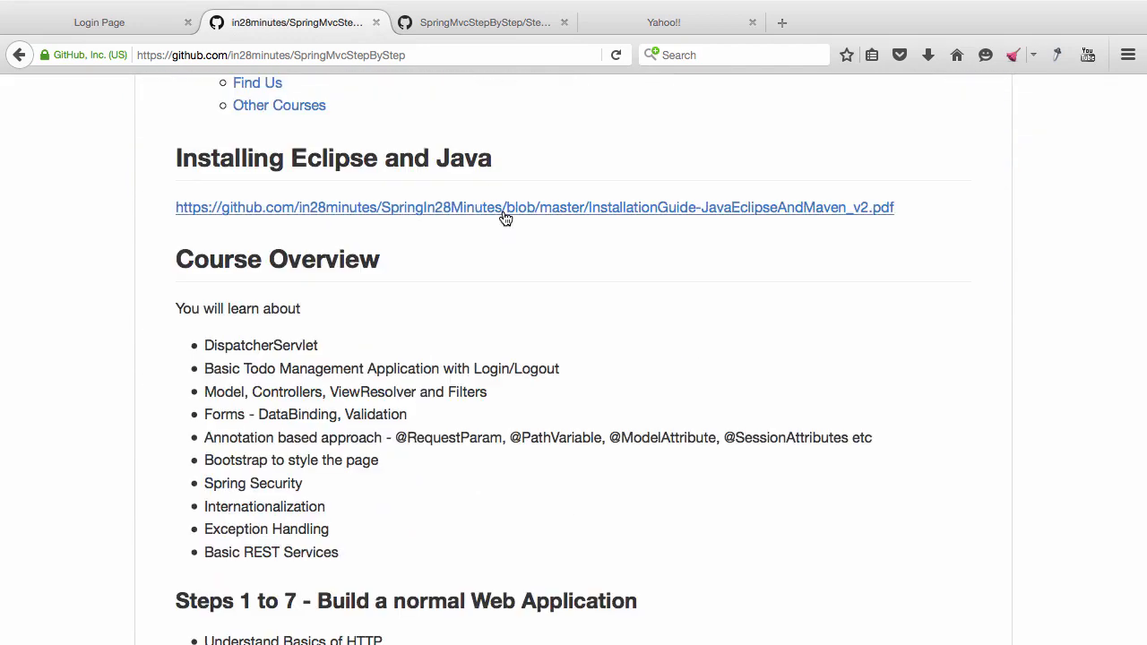
mouse_move(542, 215)
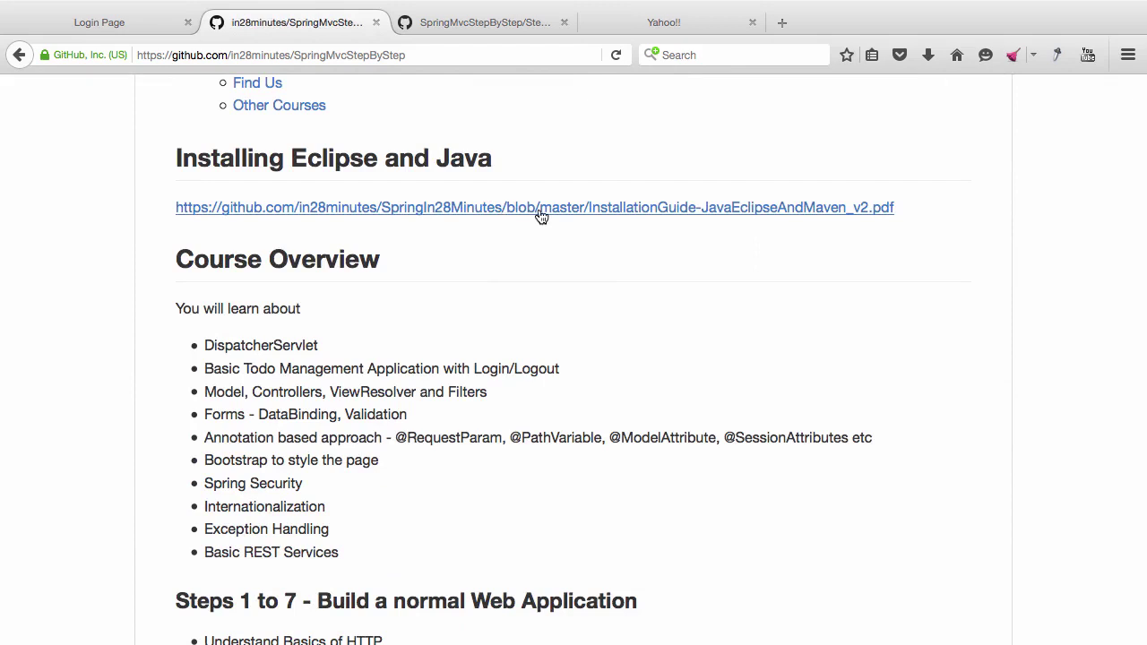
mouse_move(726, 227)
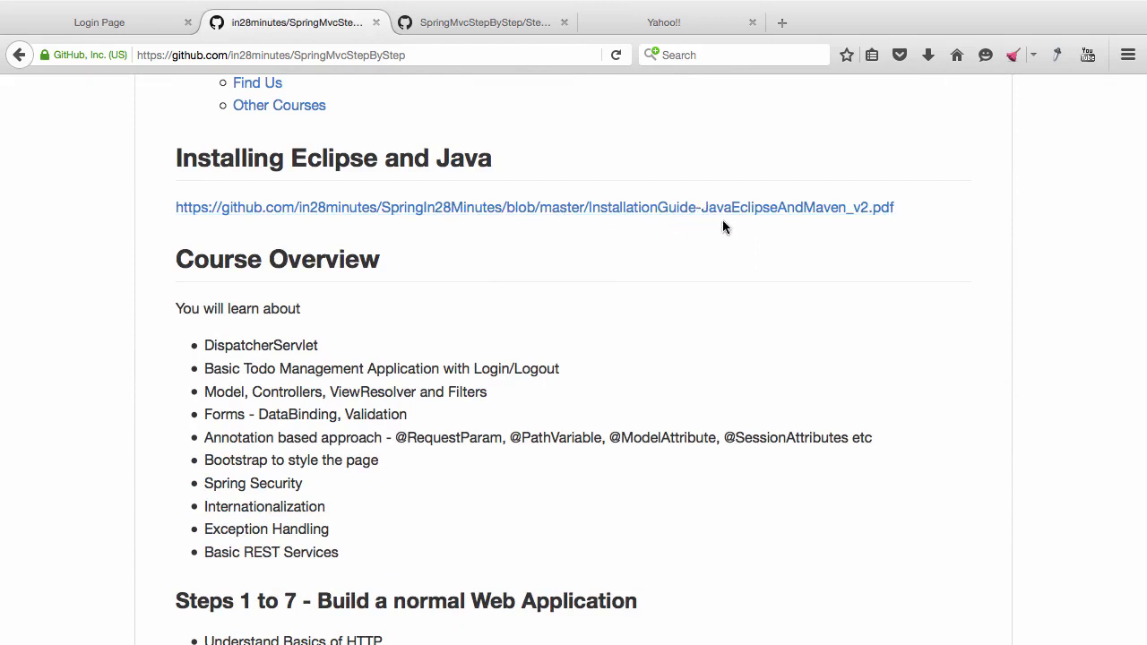